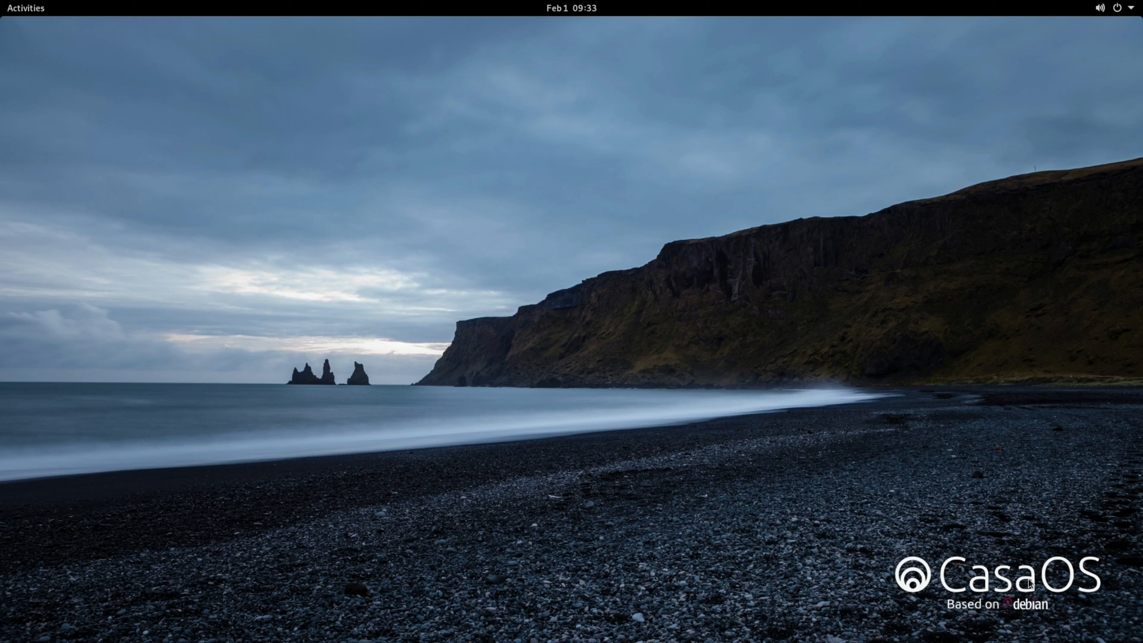
mouse_move(715, 338)
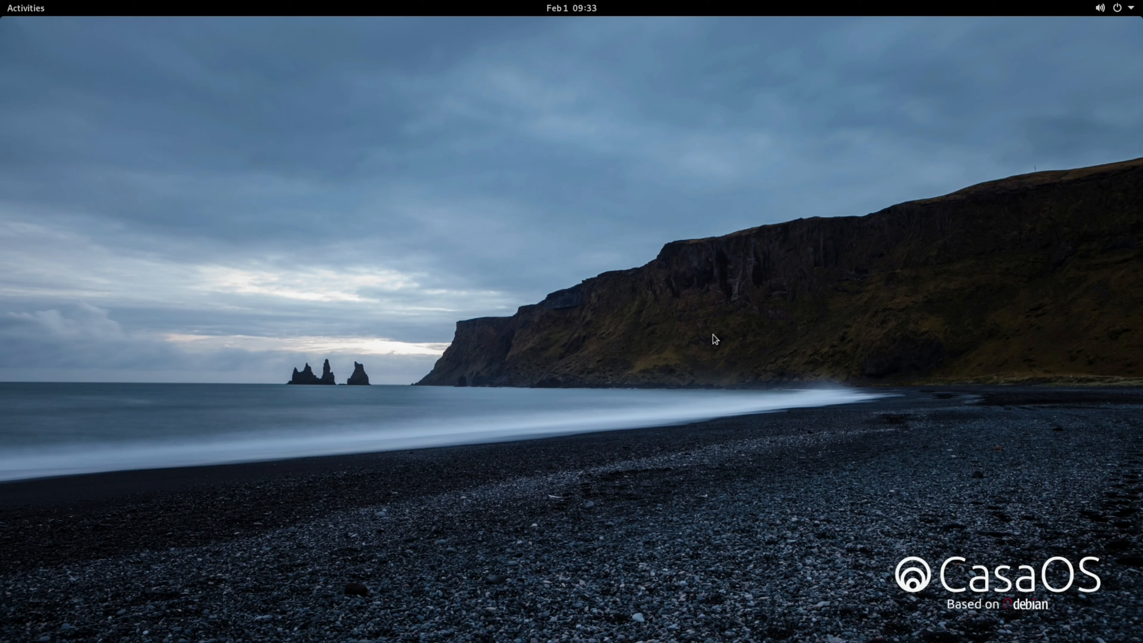
mouse_move(514, 264)
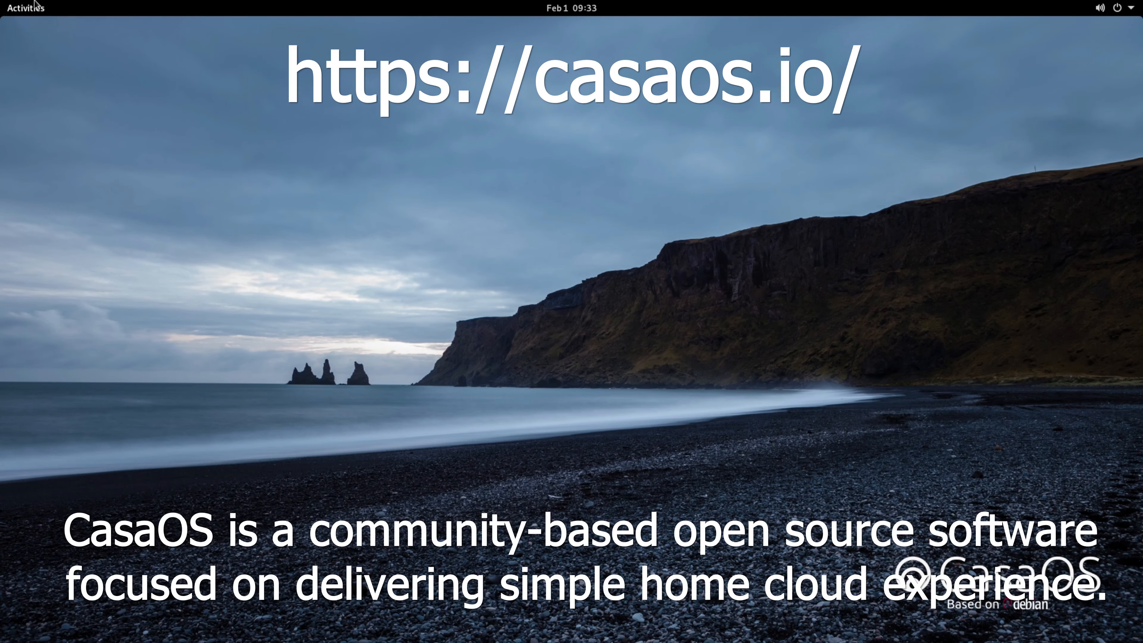
mouse_move(833, 87)
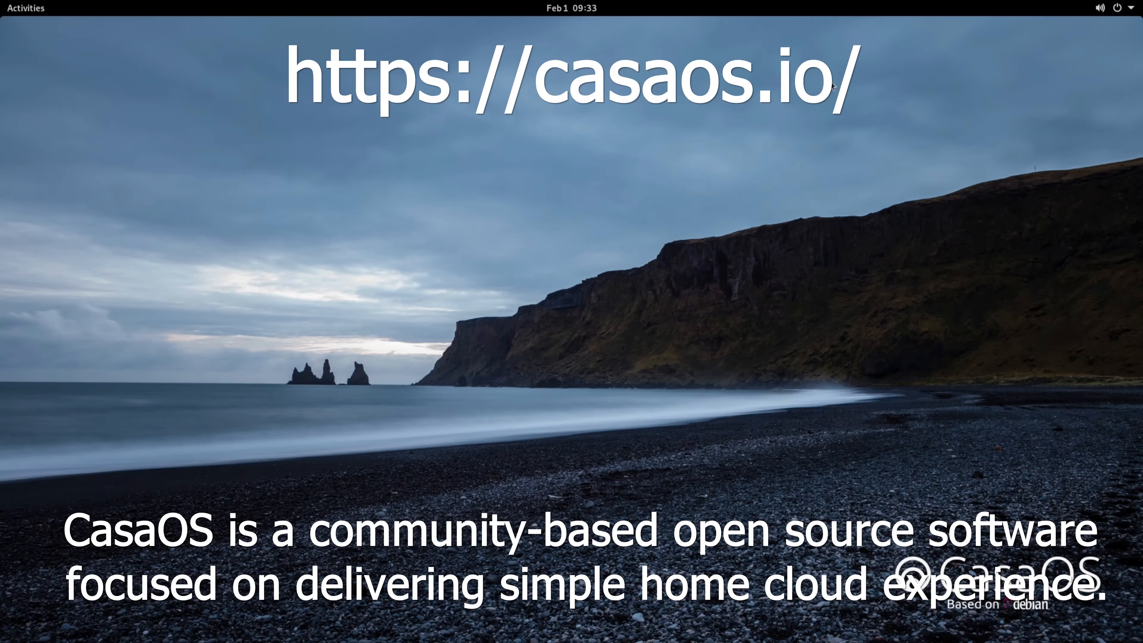
- Launch Terminal from the Utilities group in the applications overview
left_click(1132, 8)
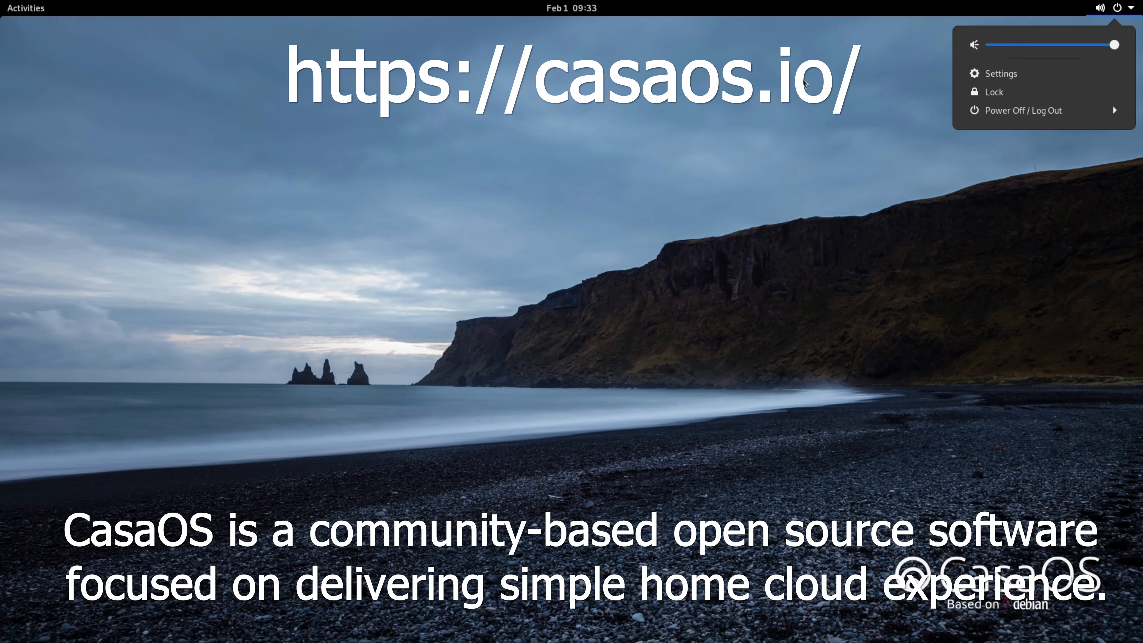
left_click(26, 8)
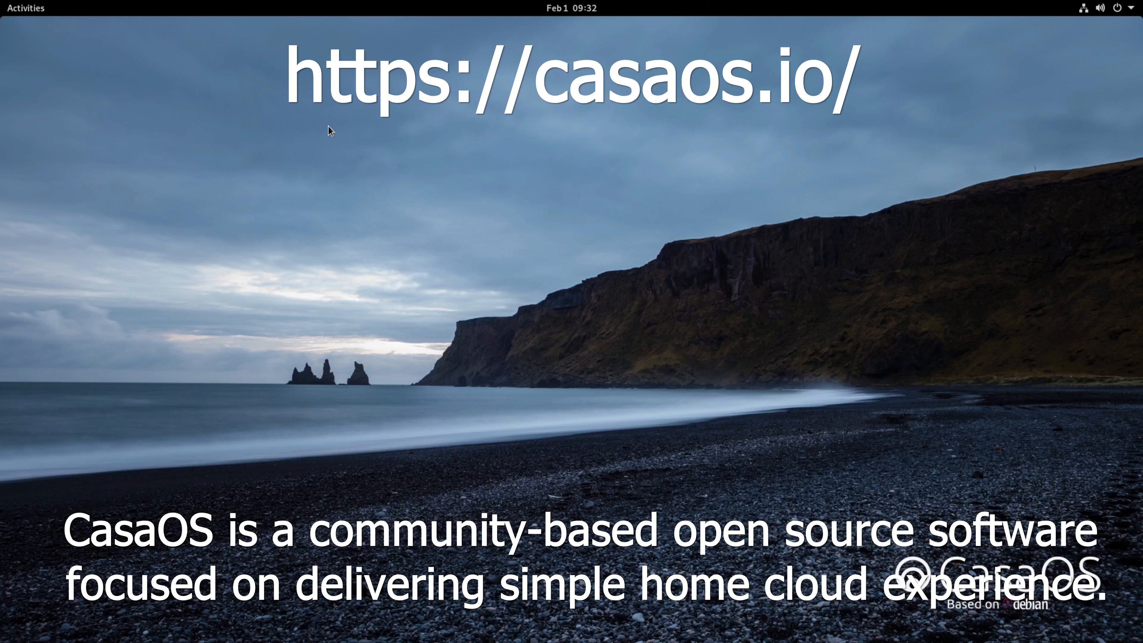
left_click(25, 8)
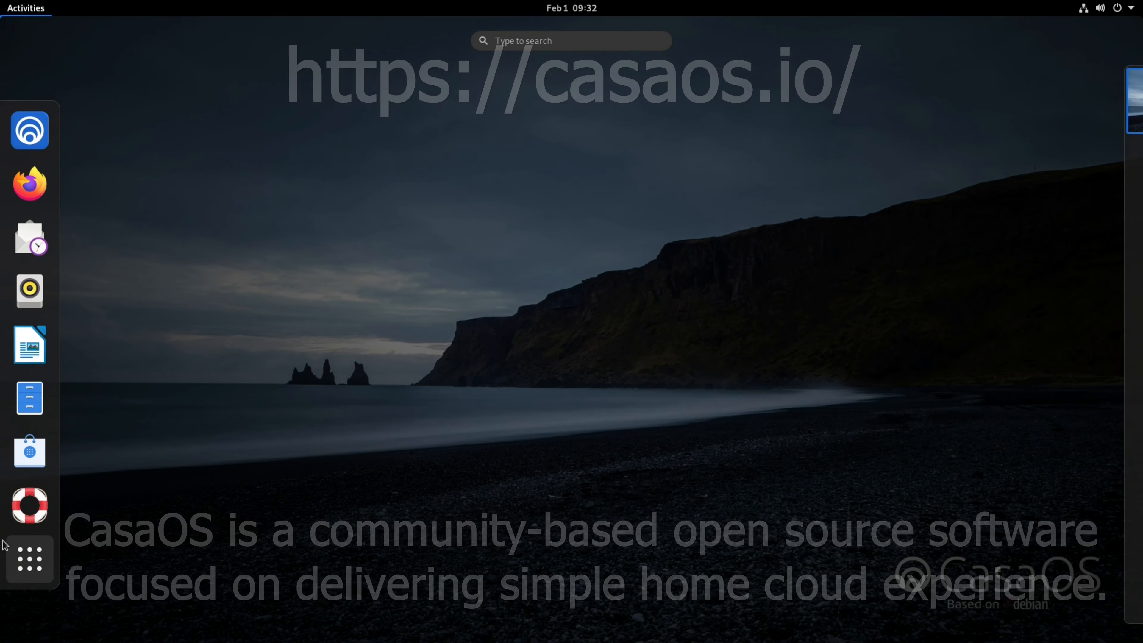
left_click(29, 559)
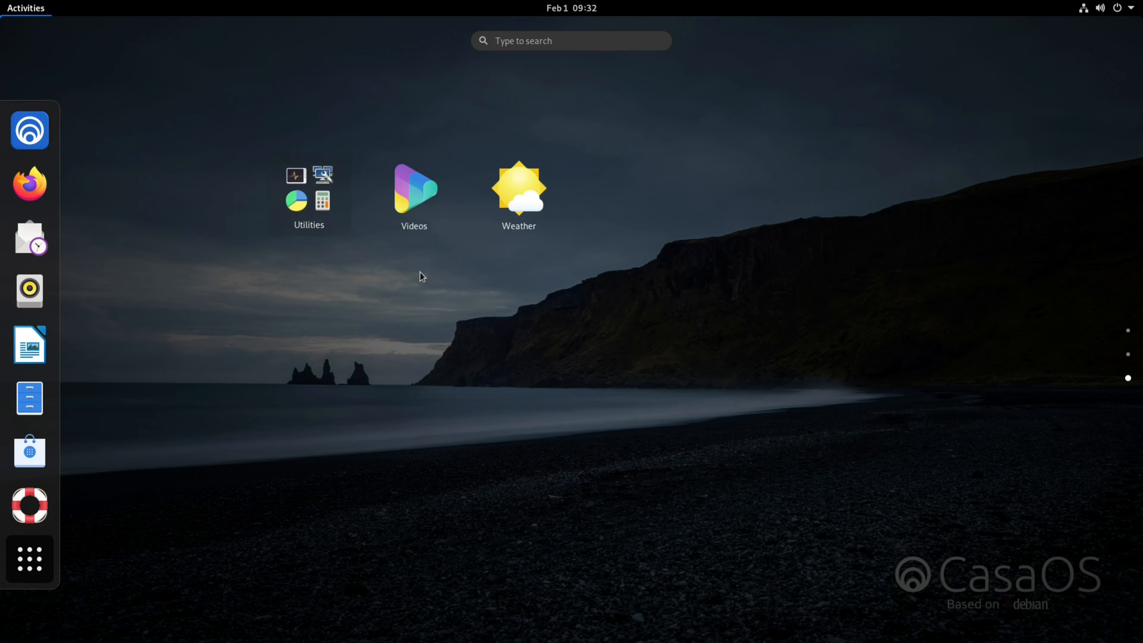
left_click(308, 197)
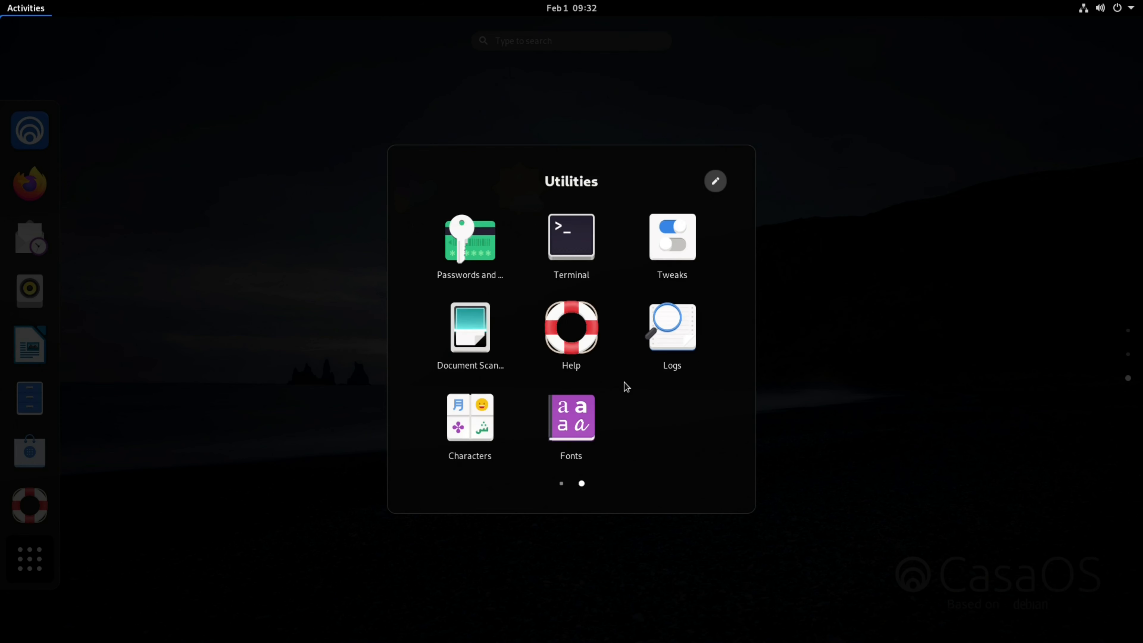
left_click(571, 236)
type("sudo")
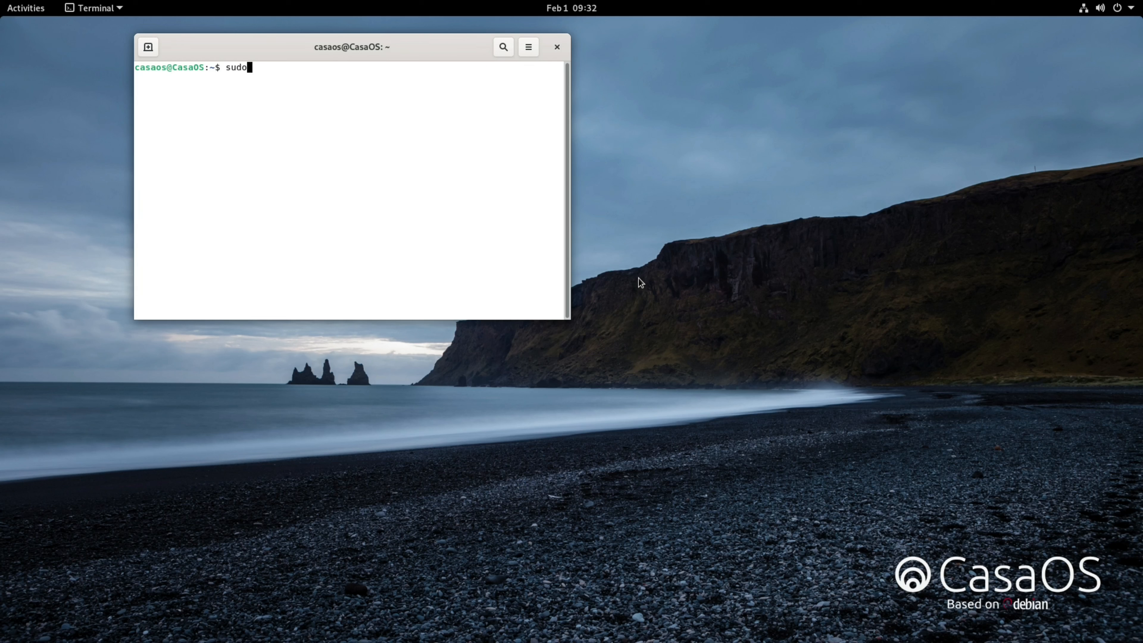
- Refresh the package lists with sudo apt update, answering y to the repository prompts
type("apt")
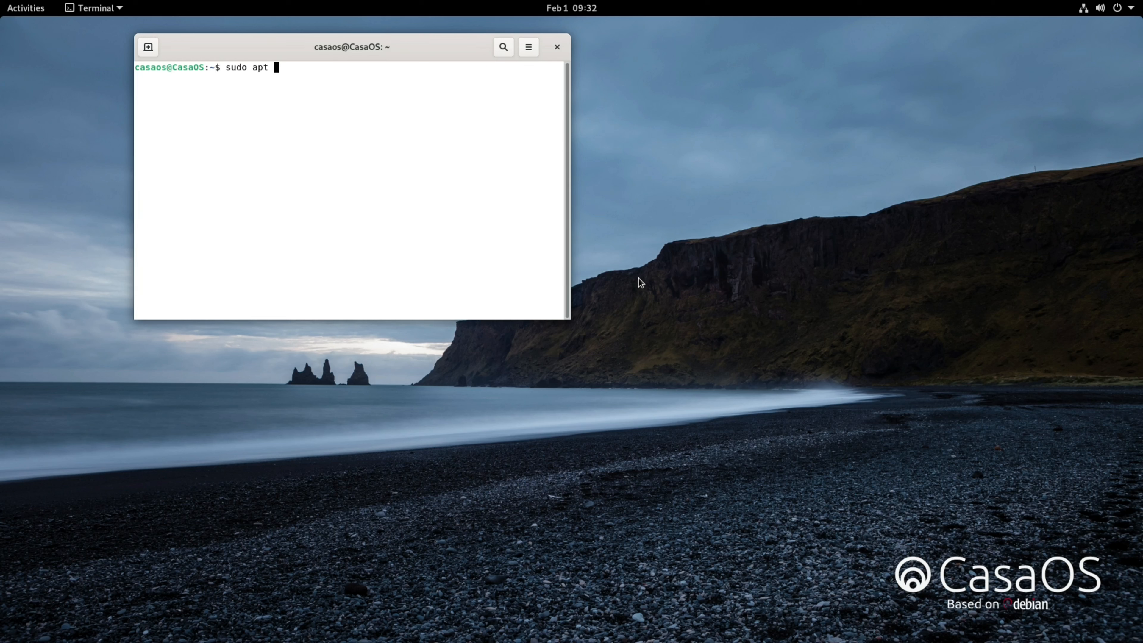
type("update")
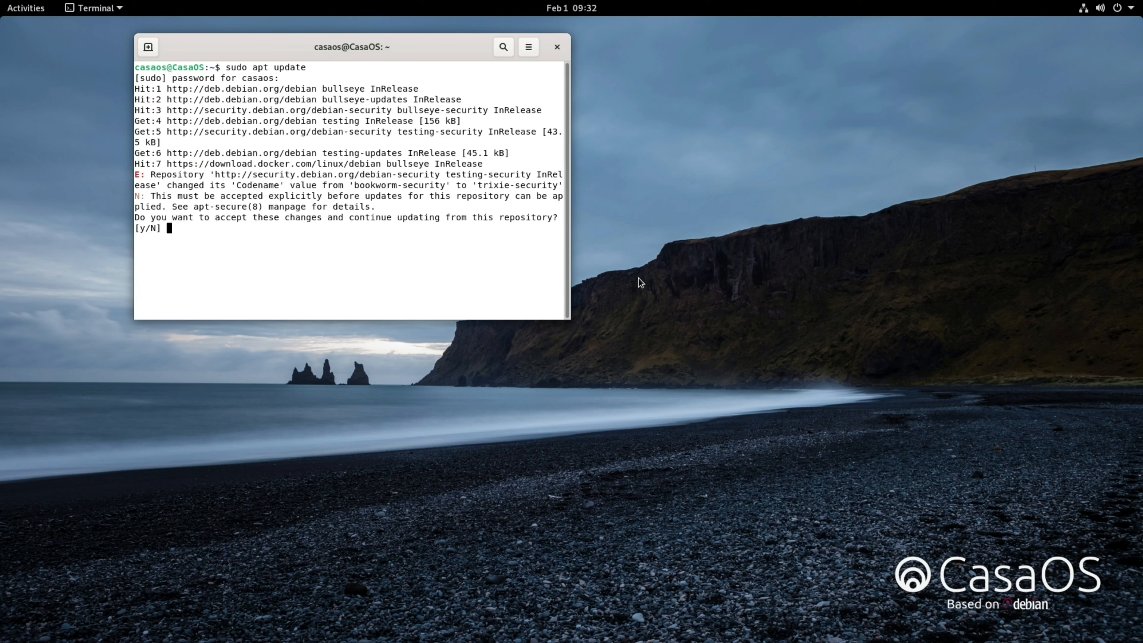
type("y")
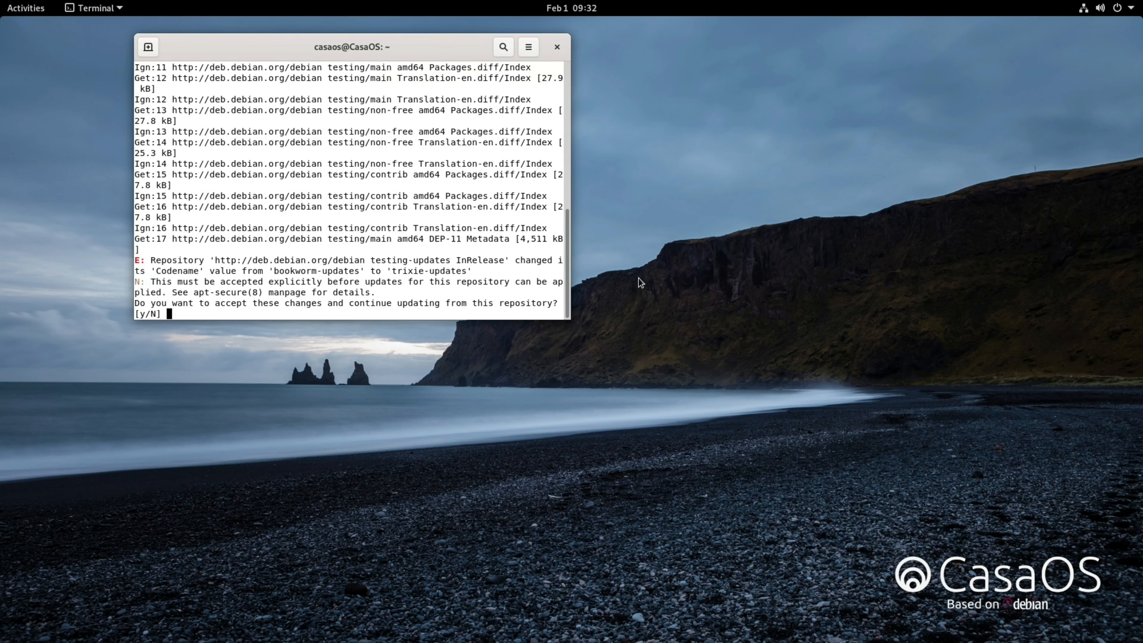
type("y")
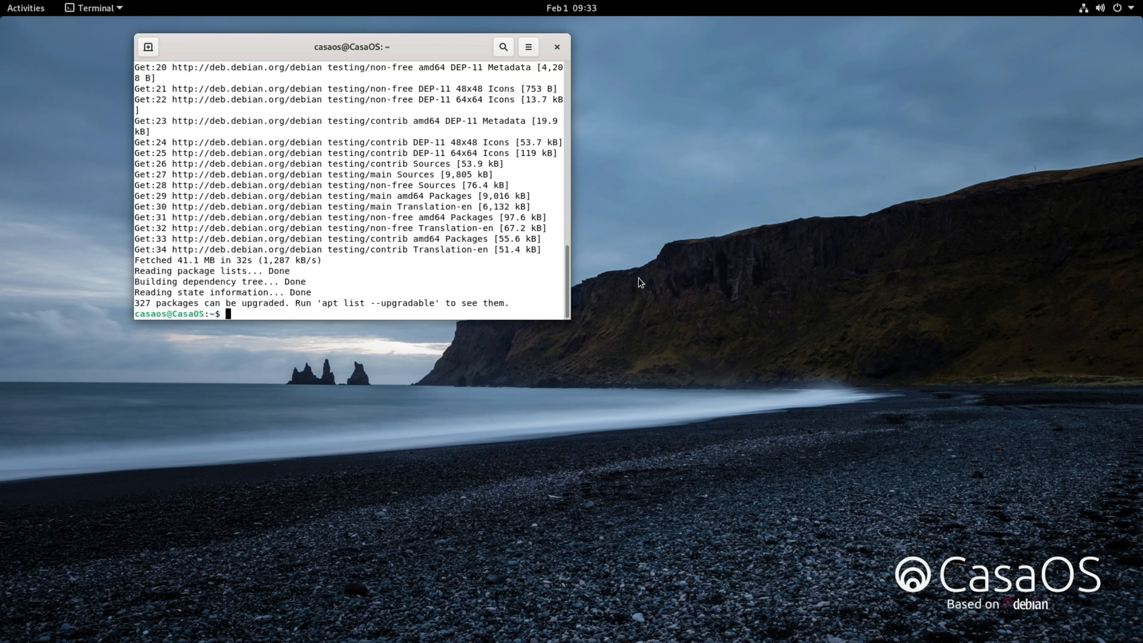
- Upgrade the system with sudo apt upgrade
type("sudo")
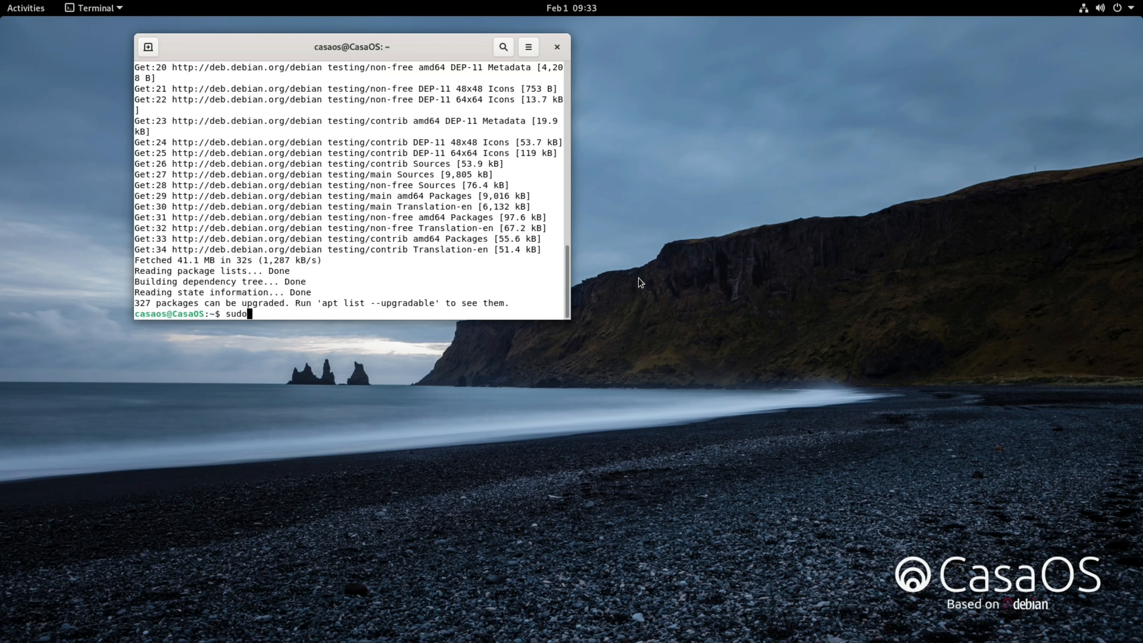
type("apt")
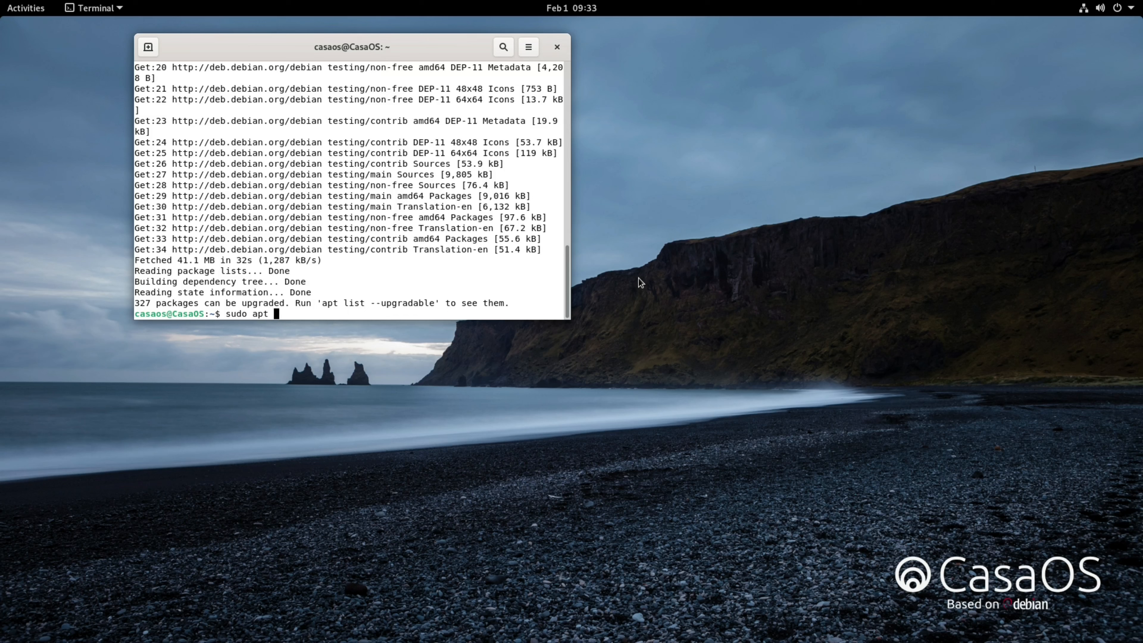
type("upr")
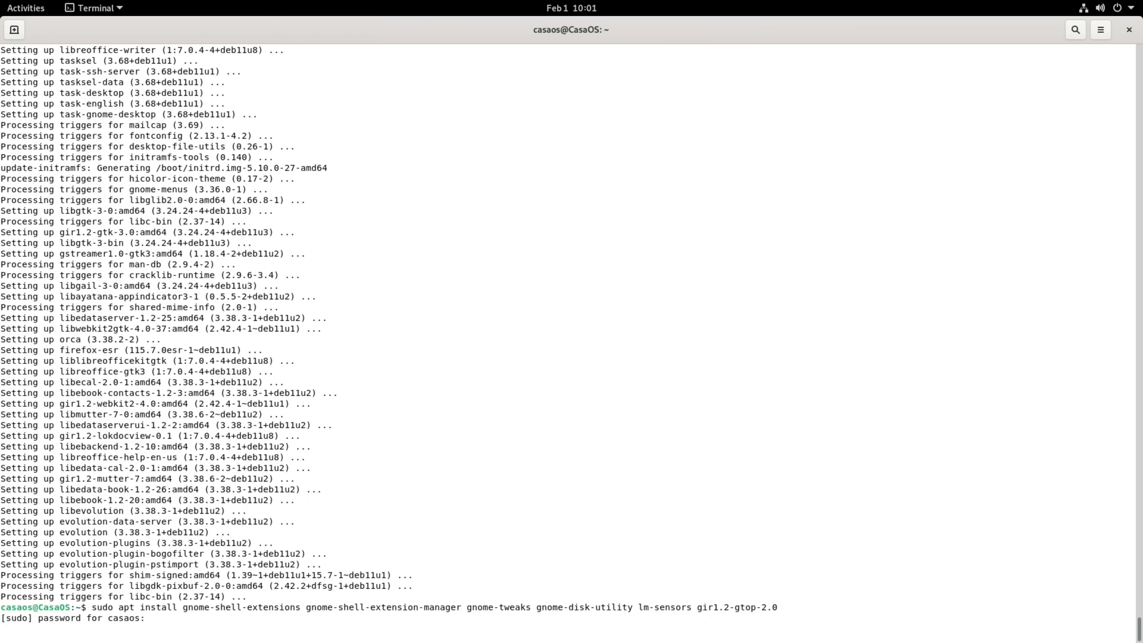
- Run the extension install, re-run apt upgrade, then autoremove the unused 5.10.0-9 kernel image
key("Return")
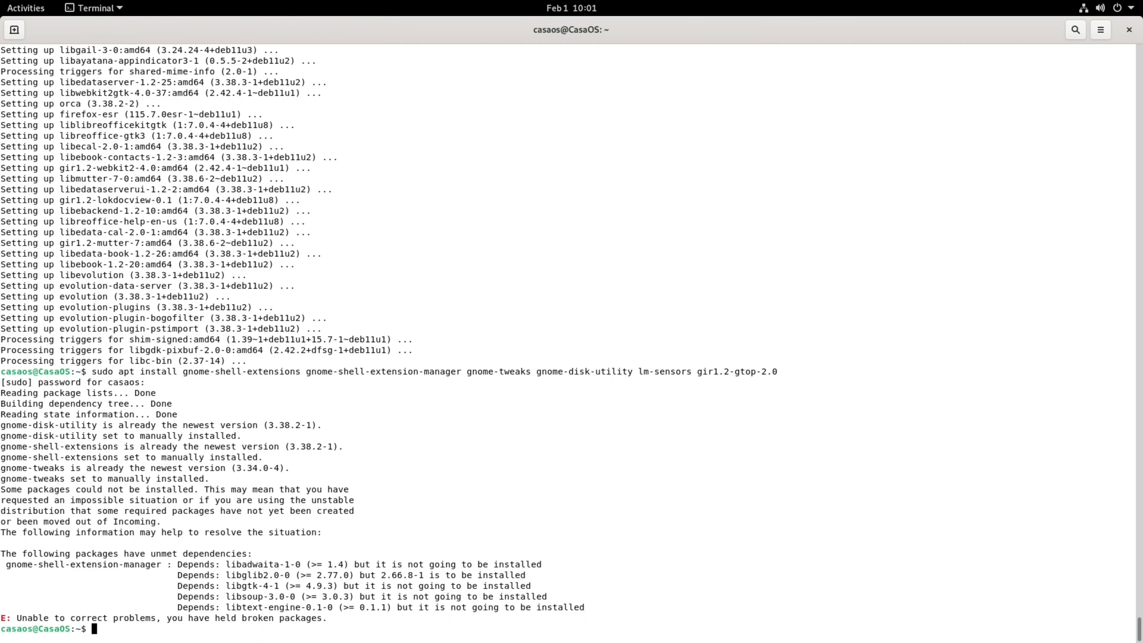
type("sudo apt upgrade")
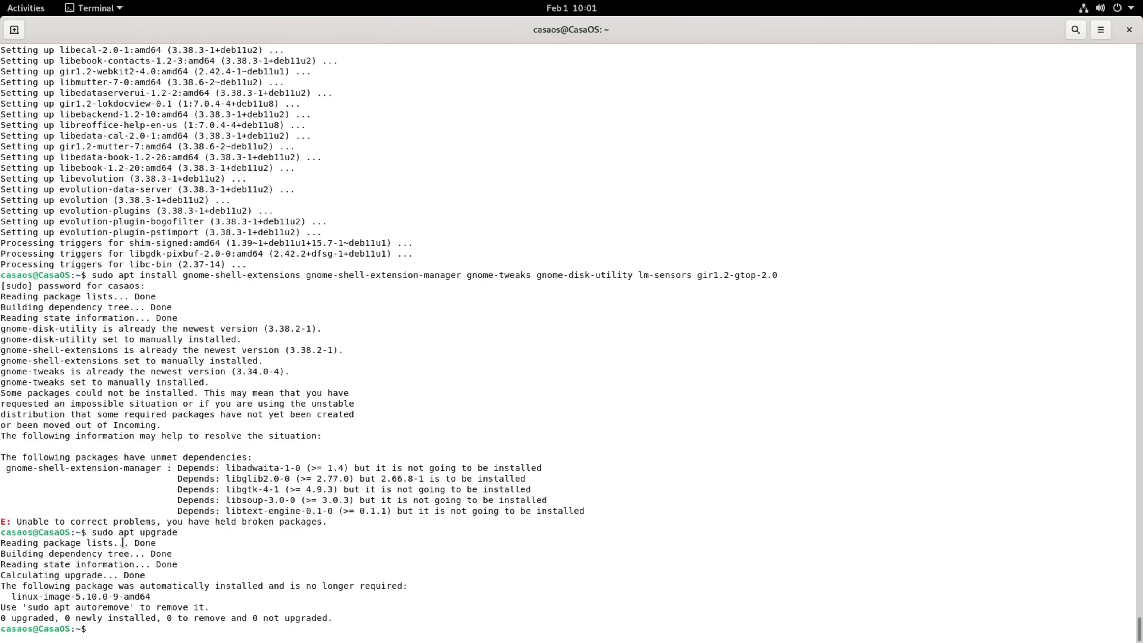
type("sudo apt autoremove")
type("y")
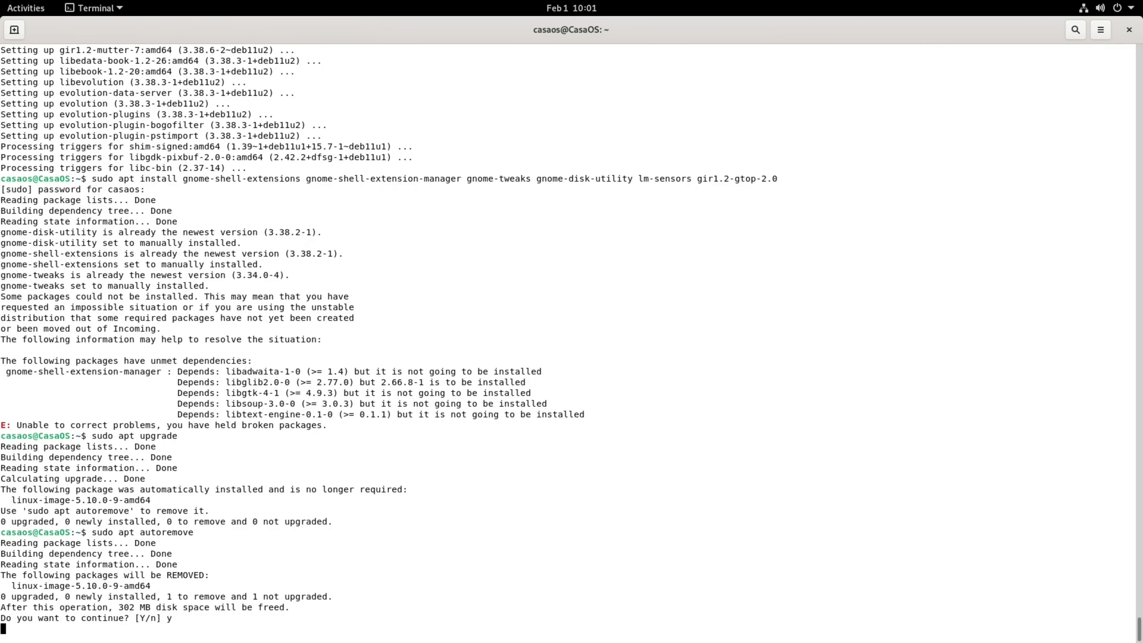
key("Return")
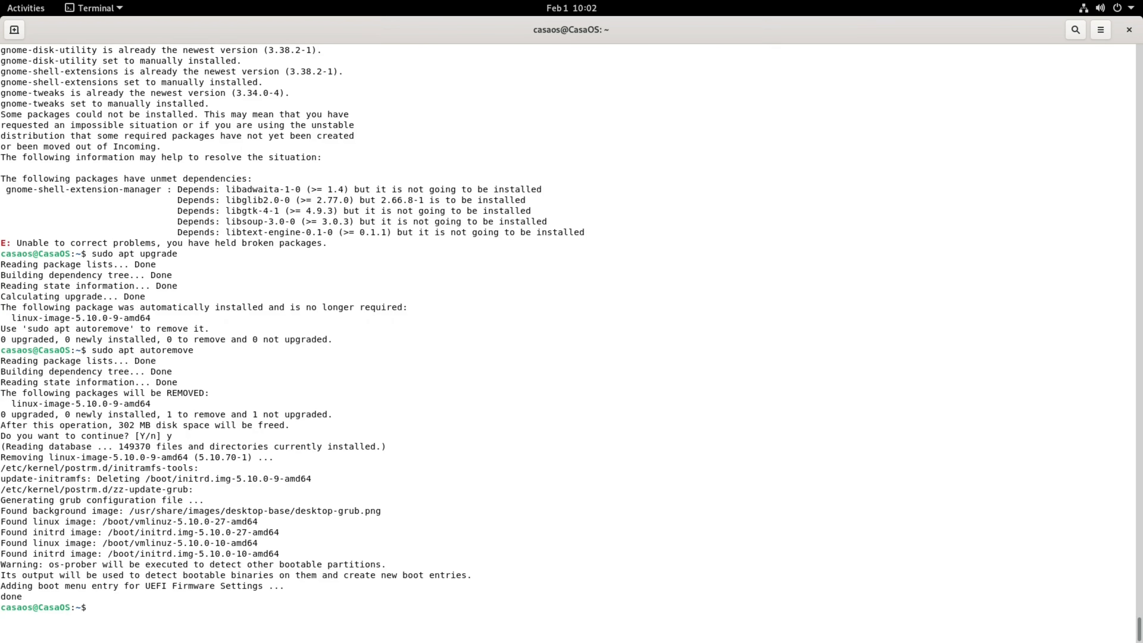
- Attempt sudo aptitude install gnome-shell-extension-manager, then install aptitude with apt
type("sudo aptitude install")
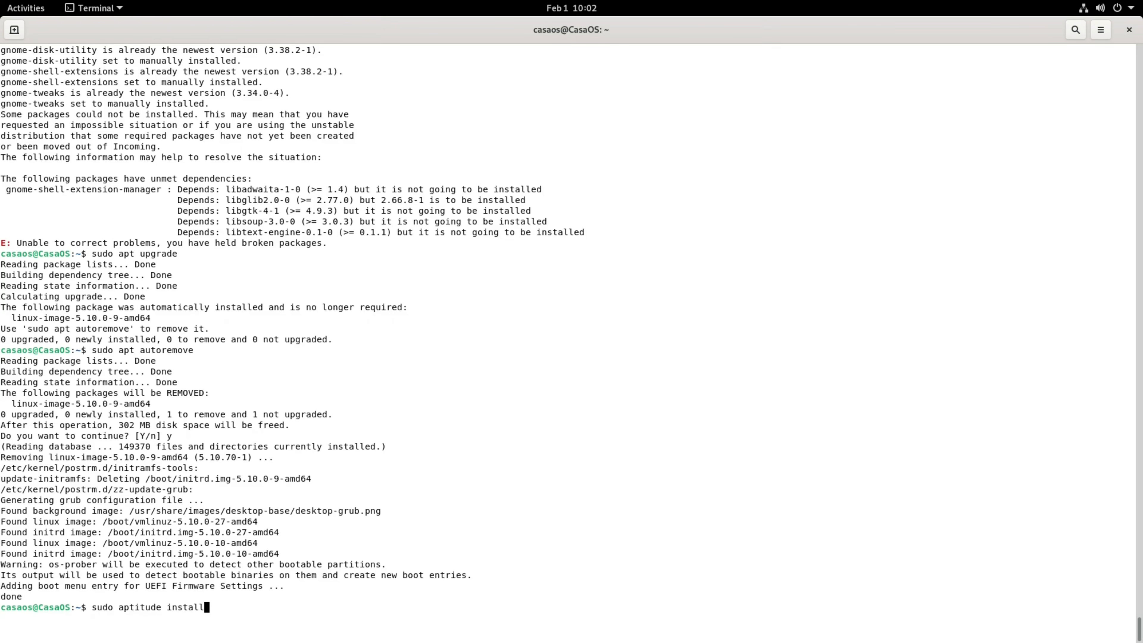
type("gnome-")
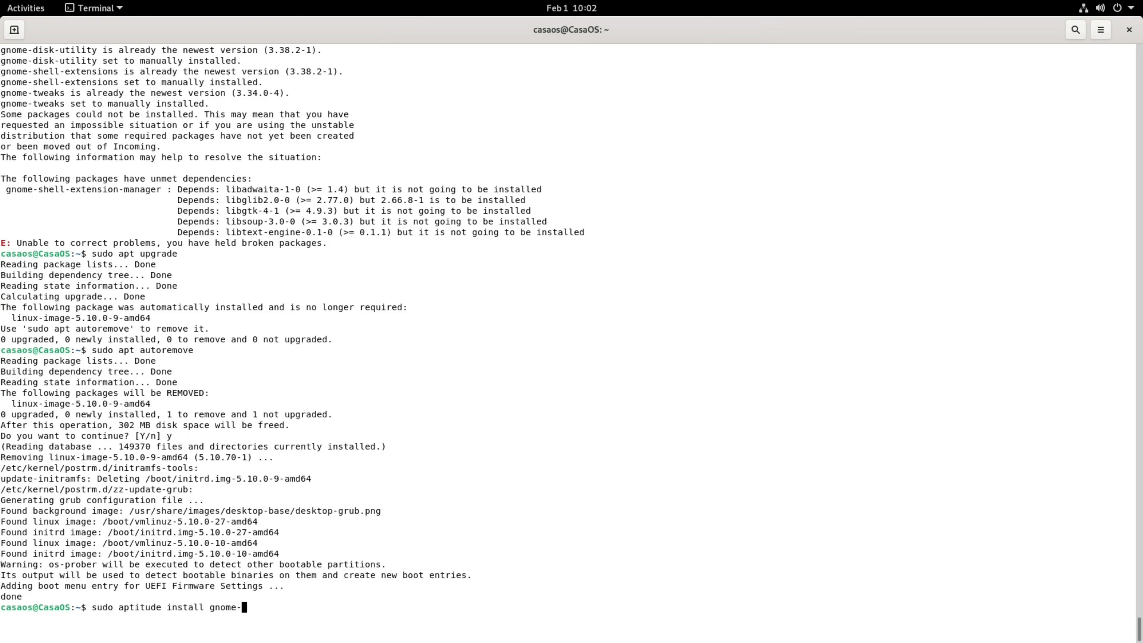
type("shell-extension-")
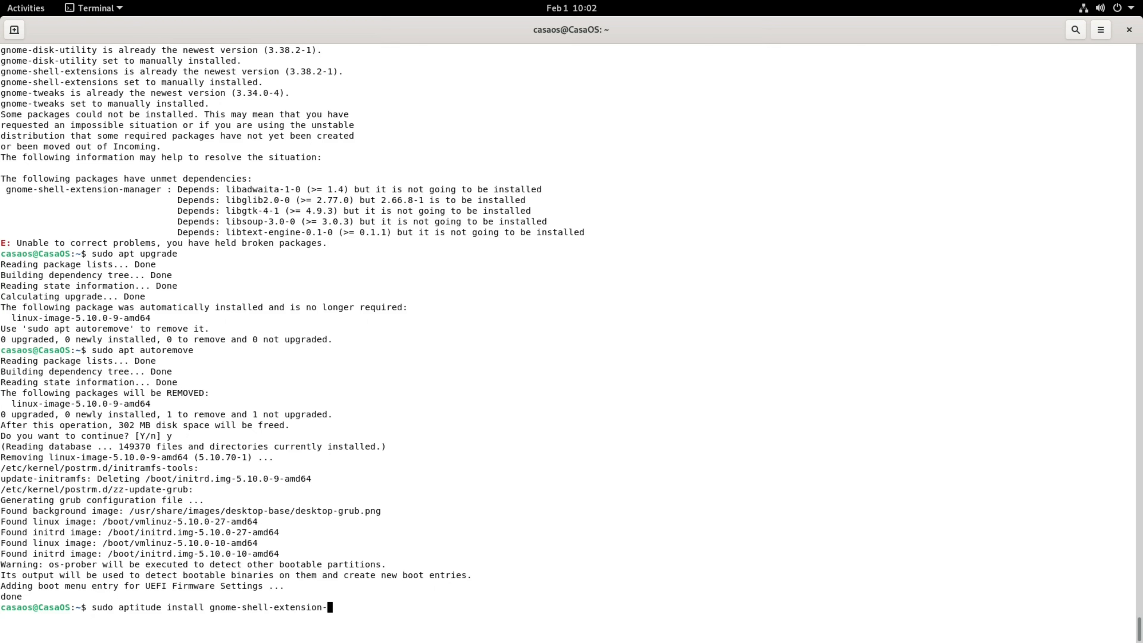
type("manager")
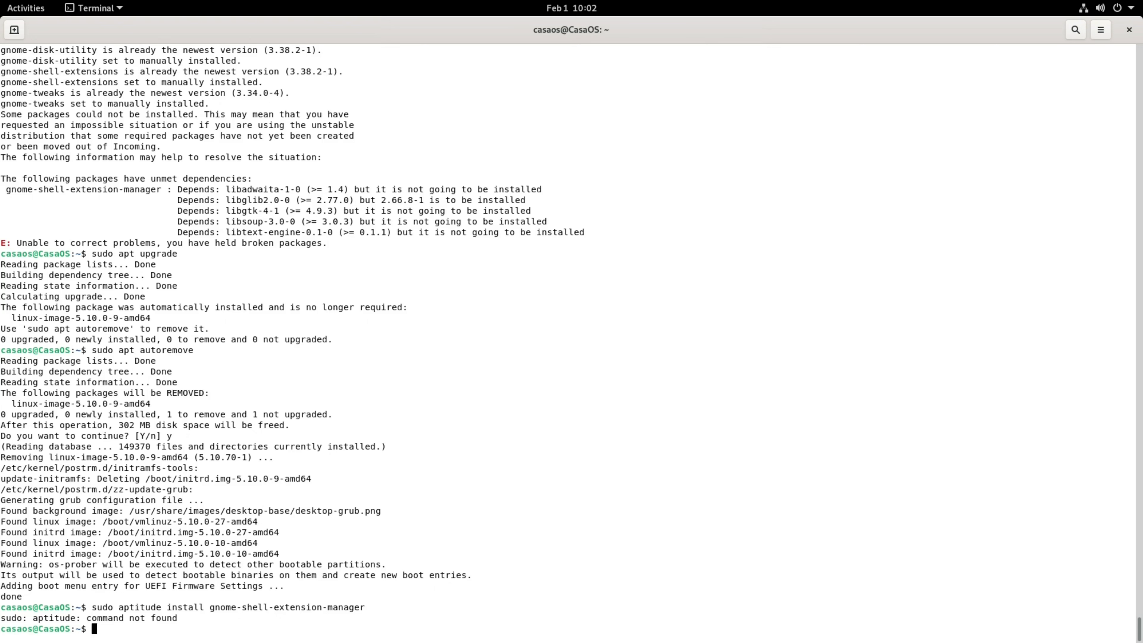
type("sudo apt install aptitude")
type("sudo aptitude install gnome-shell-extension-manager")
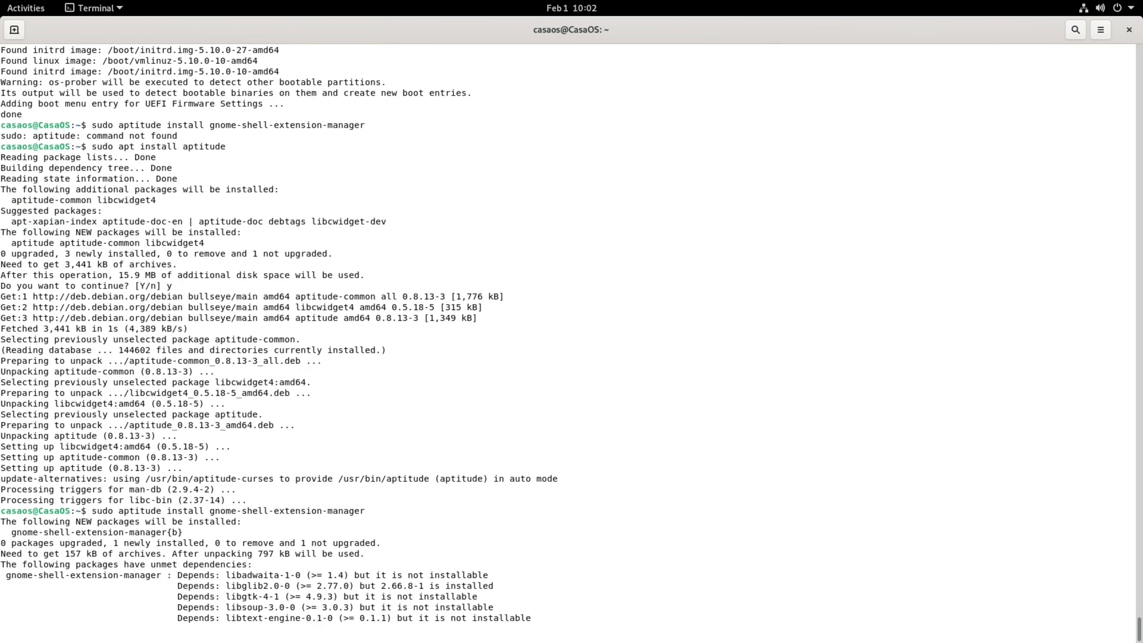
- Accept aptitude's dependency solution and continue installing gnome-shell-extension-manager
key("Return")
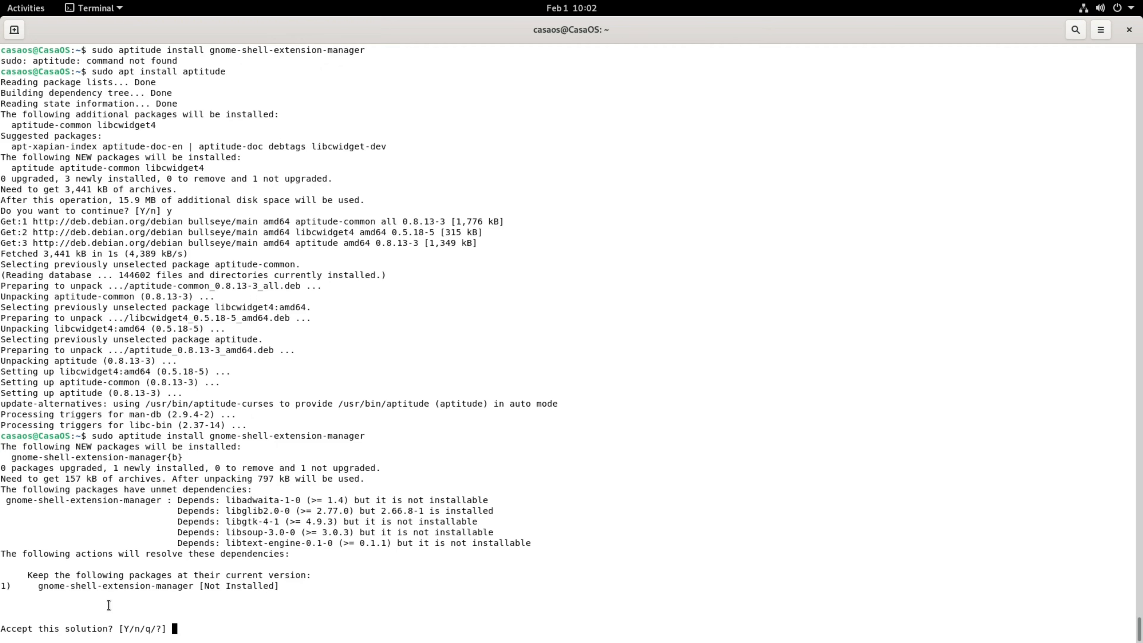
type("n")
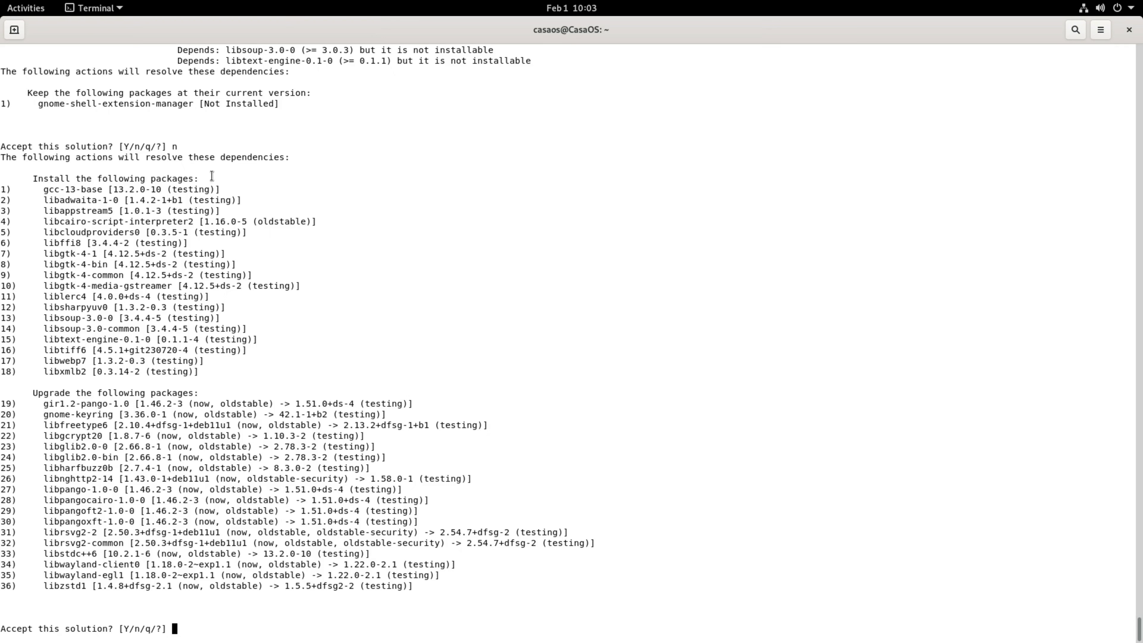
mouse_move(180, 302)
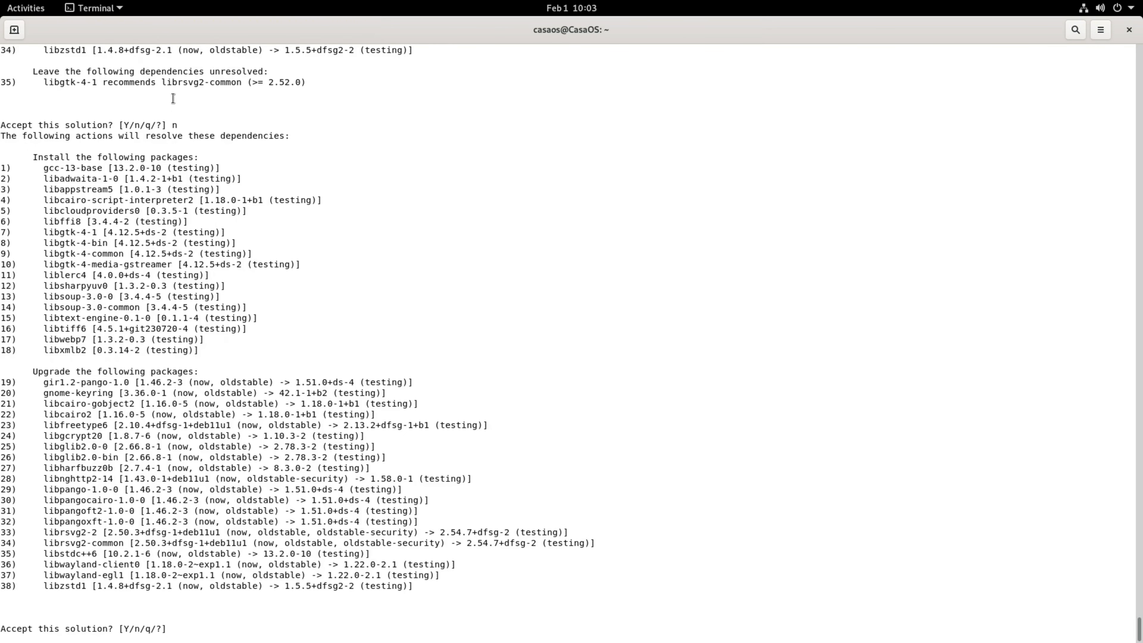
mouse_move(167, 319)
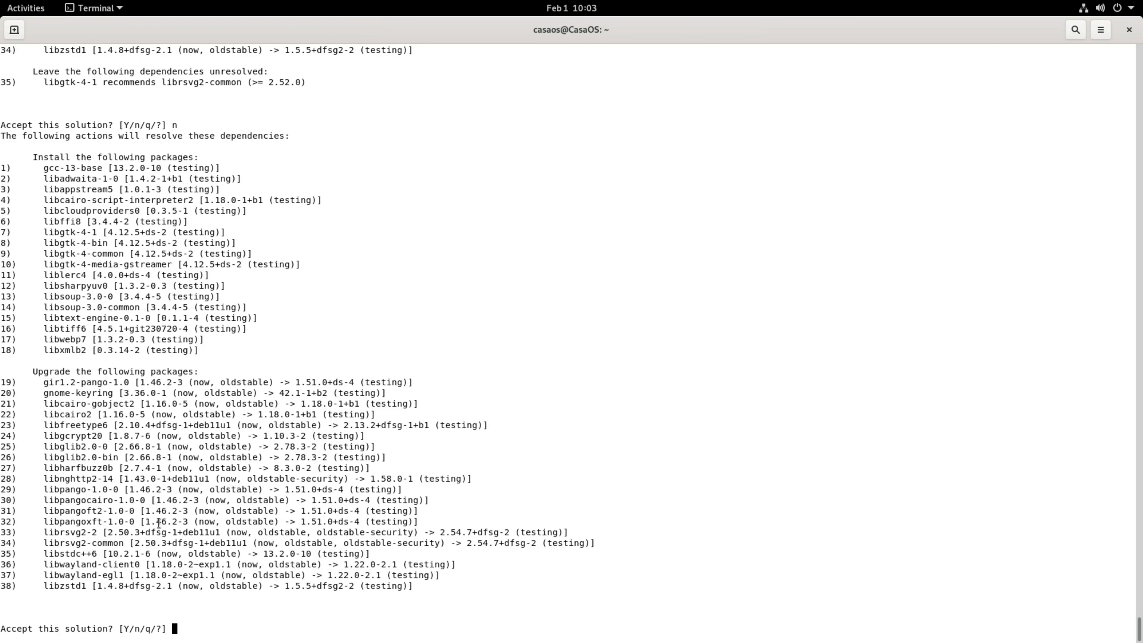
type("y")
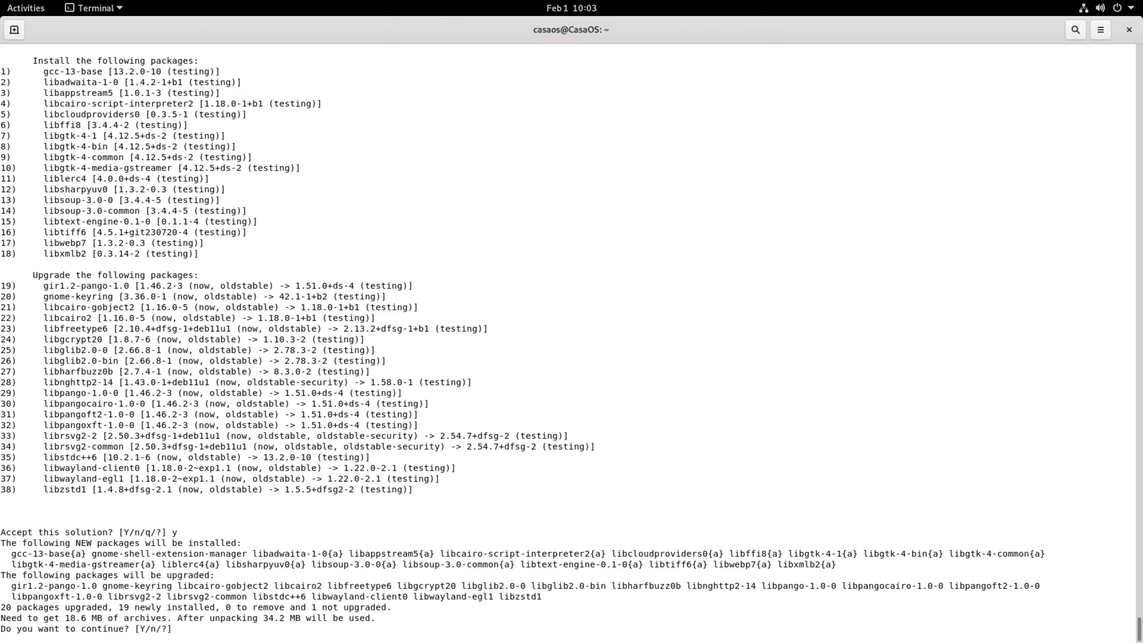
type("y")
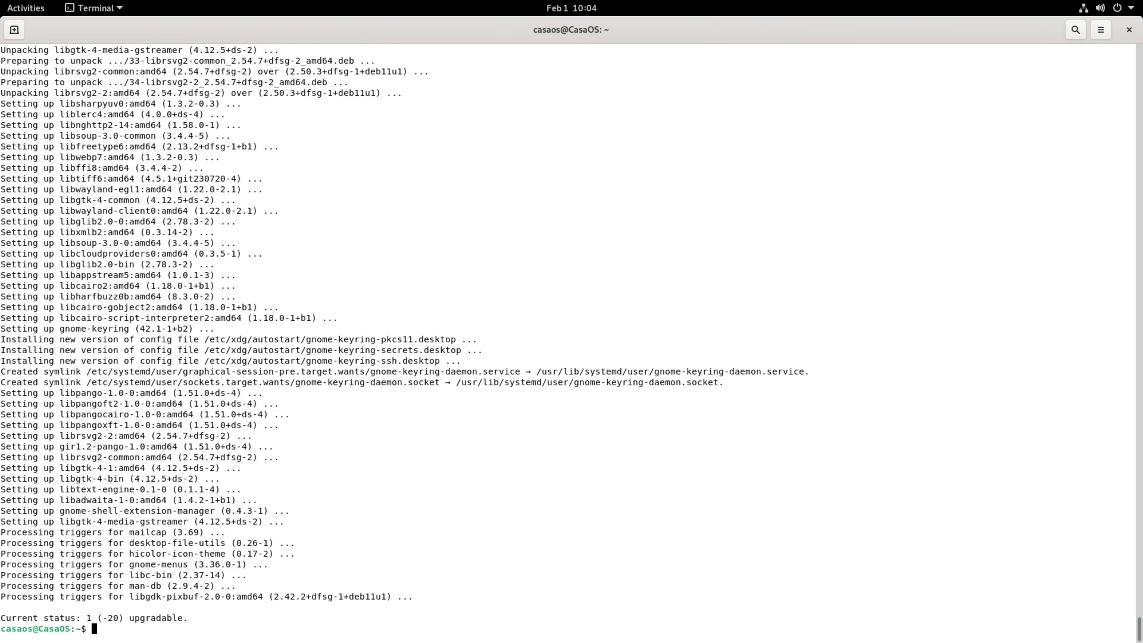
- Install the extensions, tweaks, disk utility, lm-sensors and gir1.2-gtop-2.0 packages, answering y
type("sudo apt autoremove")
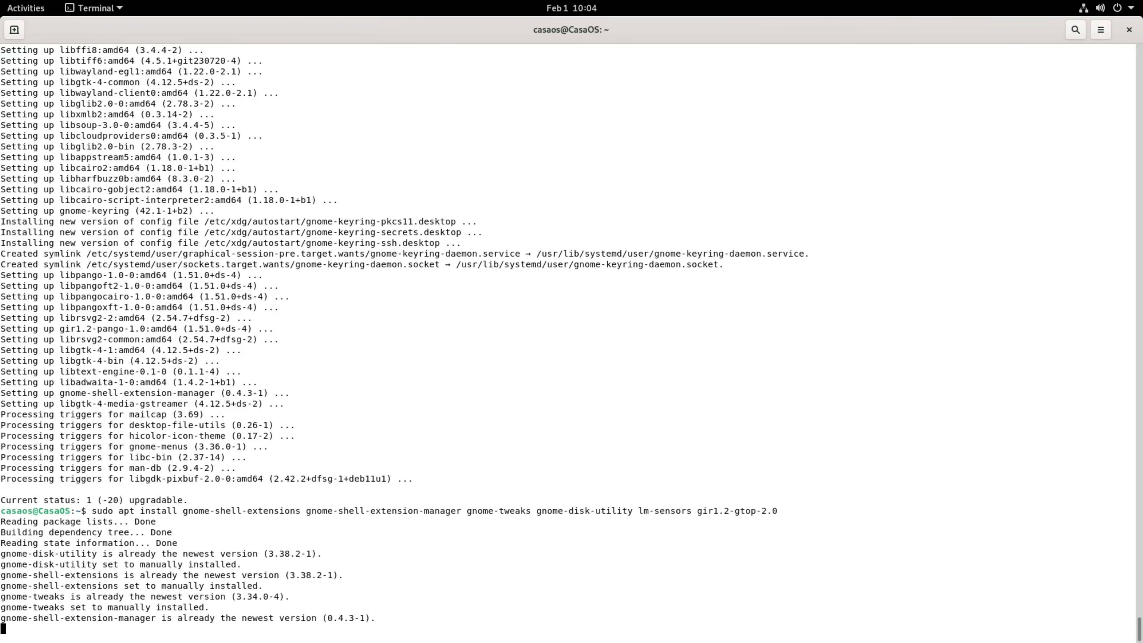
key("Return")
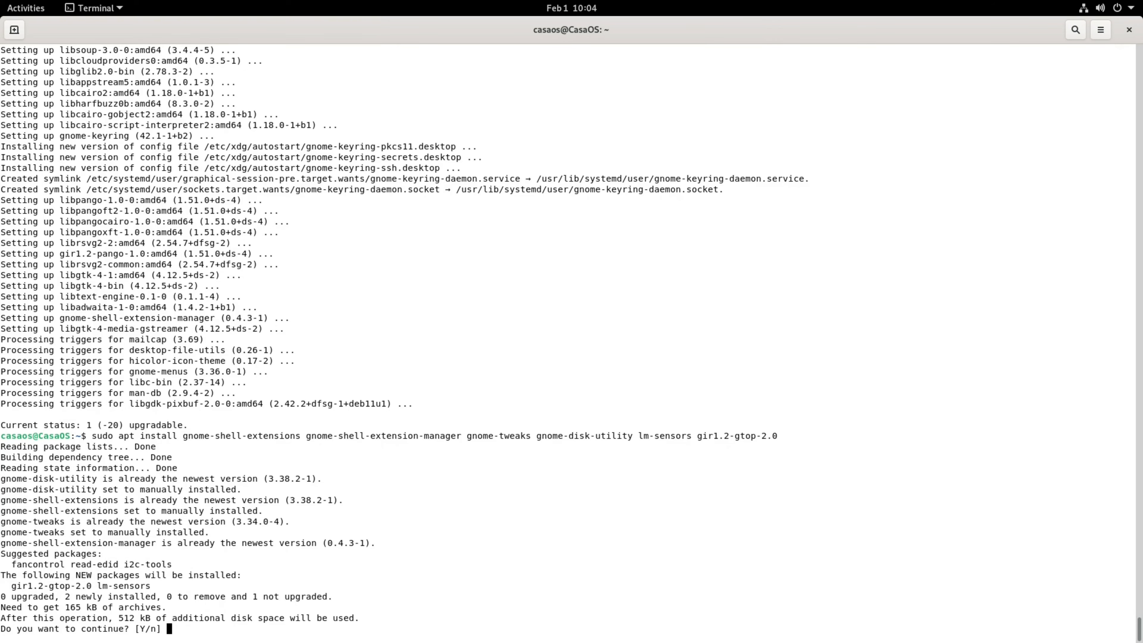
type("y")
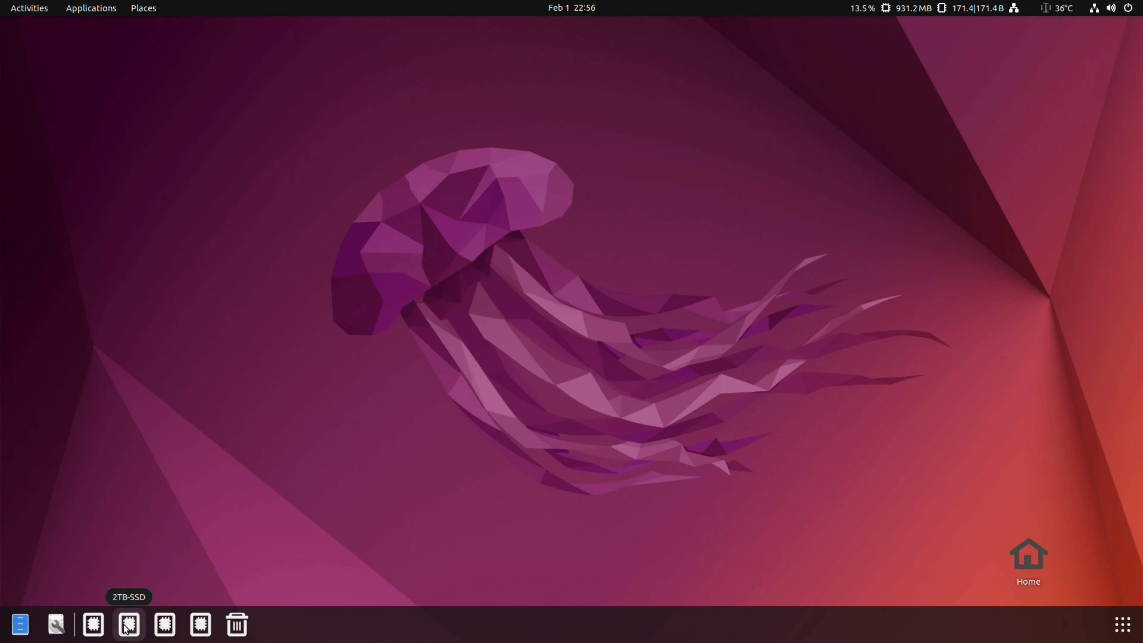
mouse_move(165, 623)
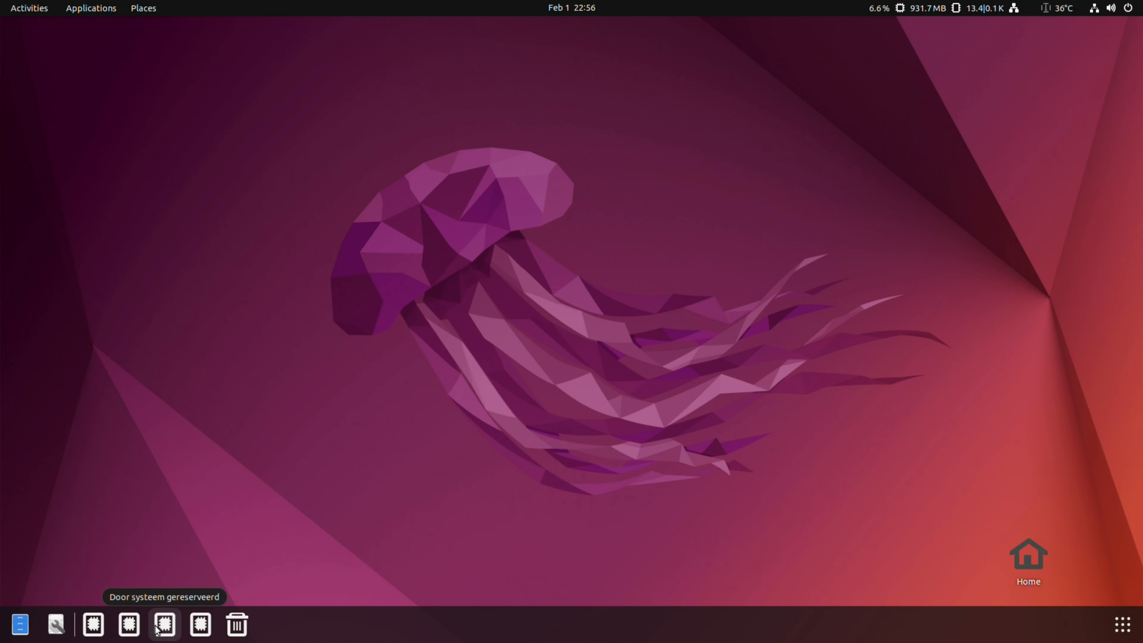
mouse_move(200, 625)
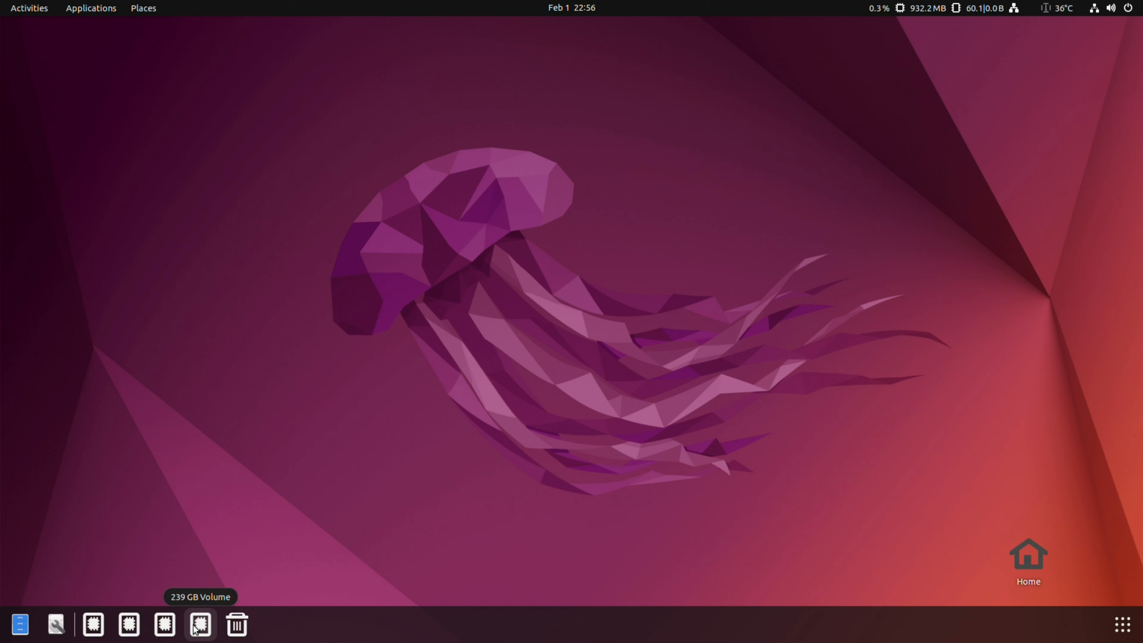
mouse_move(203, 630)
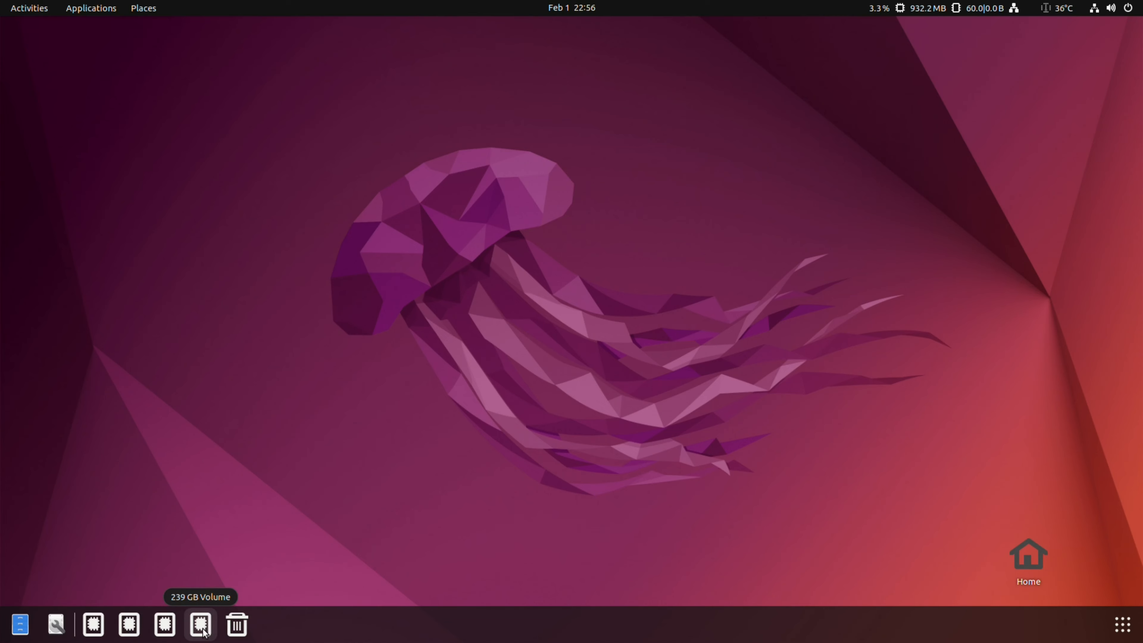
- Open the 239 GB Volume from the dock in Files
left_click(201, 624)
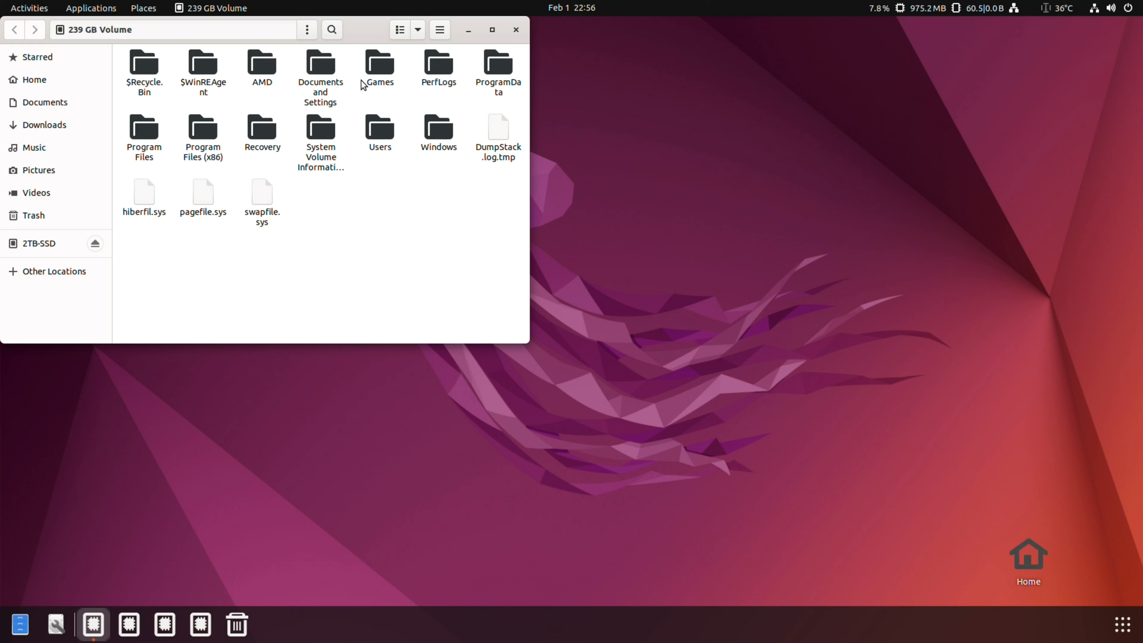
- Browse Games and Program Files (x86)/GOG.com, then return to the volume's top level
double_click(379, 65)
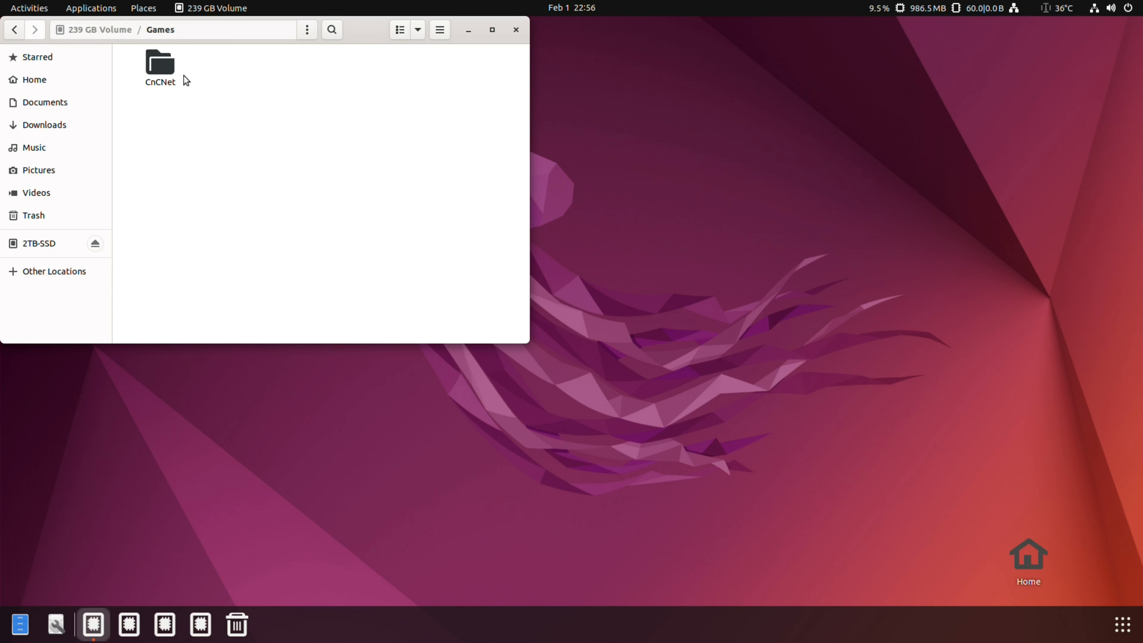
left_click(14, 29)
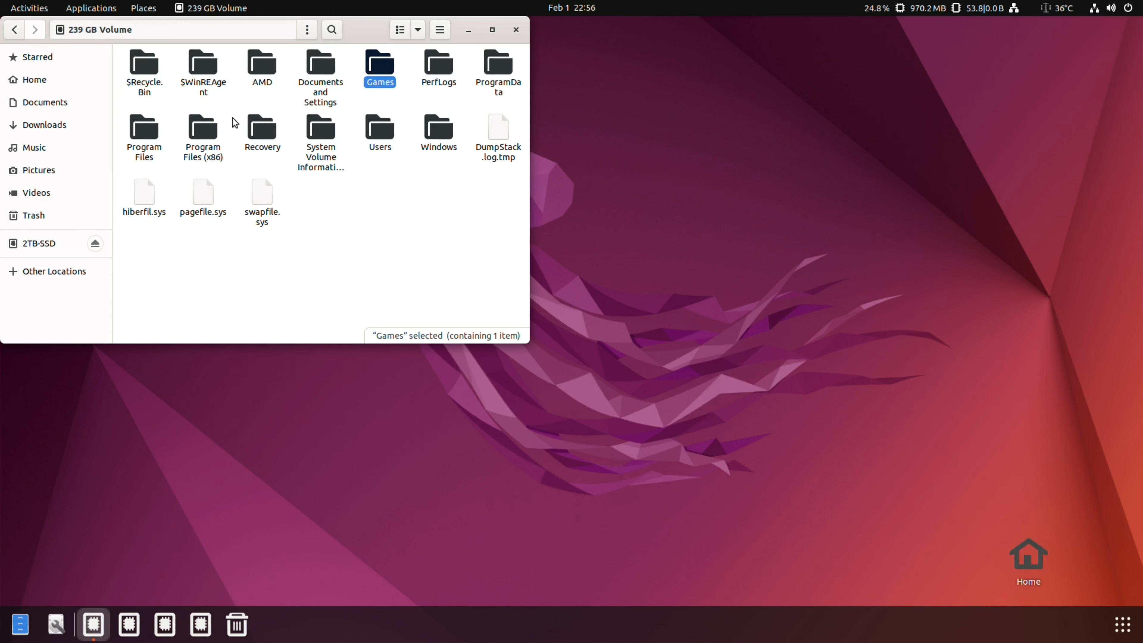
mouse_move(425, 119)
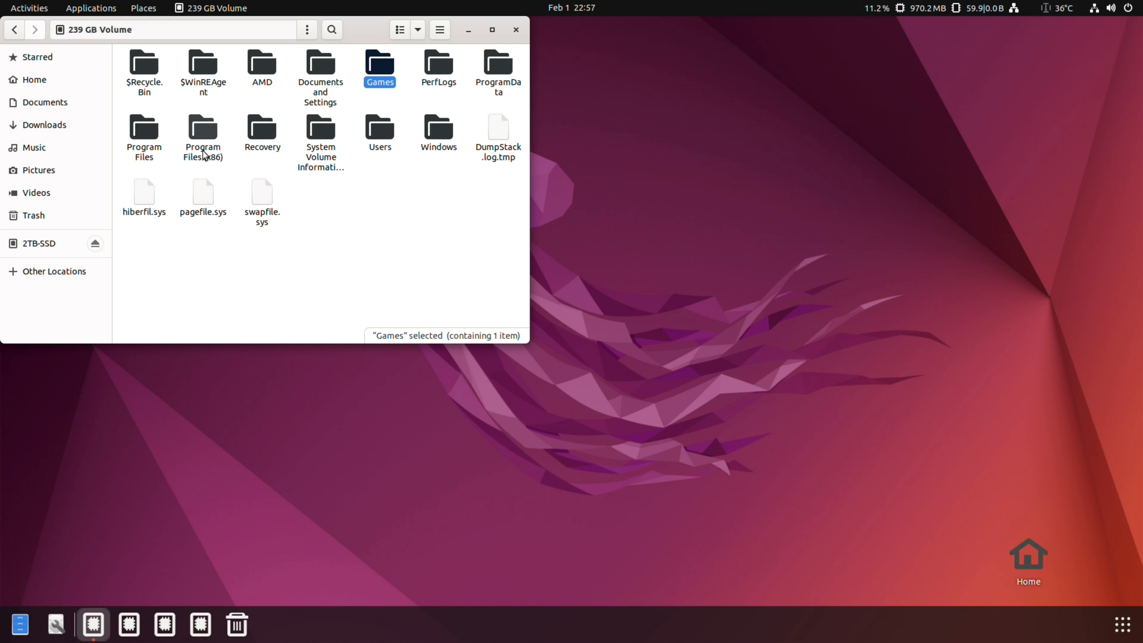
mouse_move(400, 160)
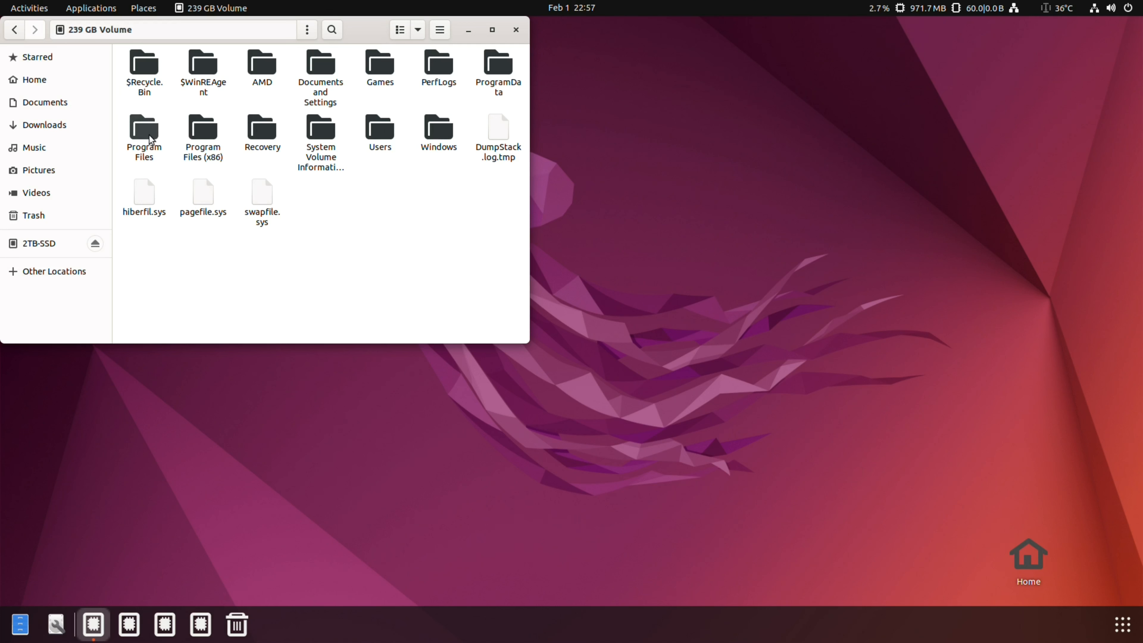
double_click(203, 133)
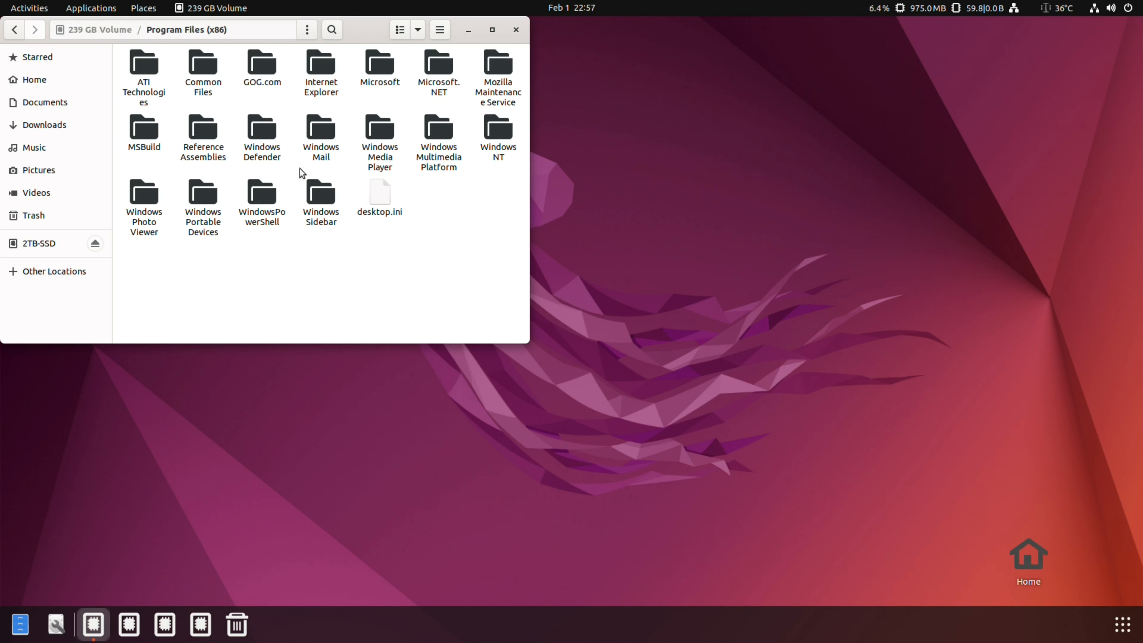
double_click(262, 68)
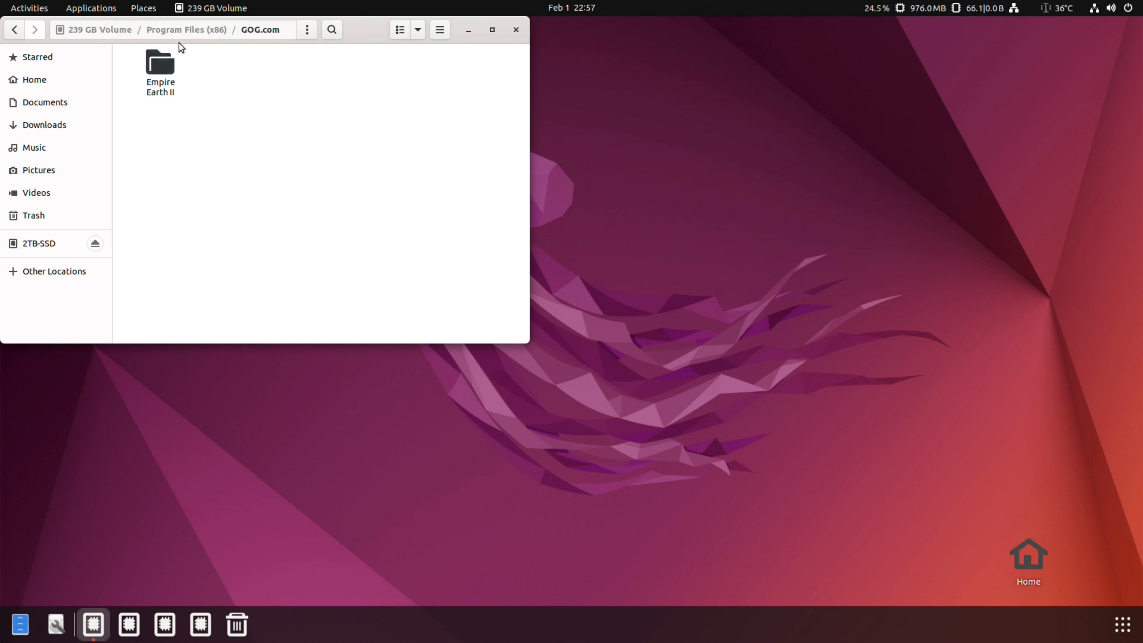
left_click(13, 30)
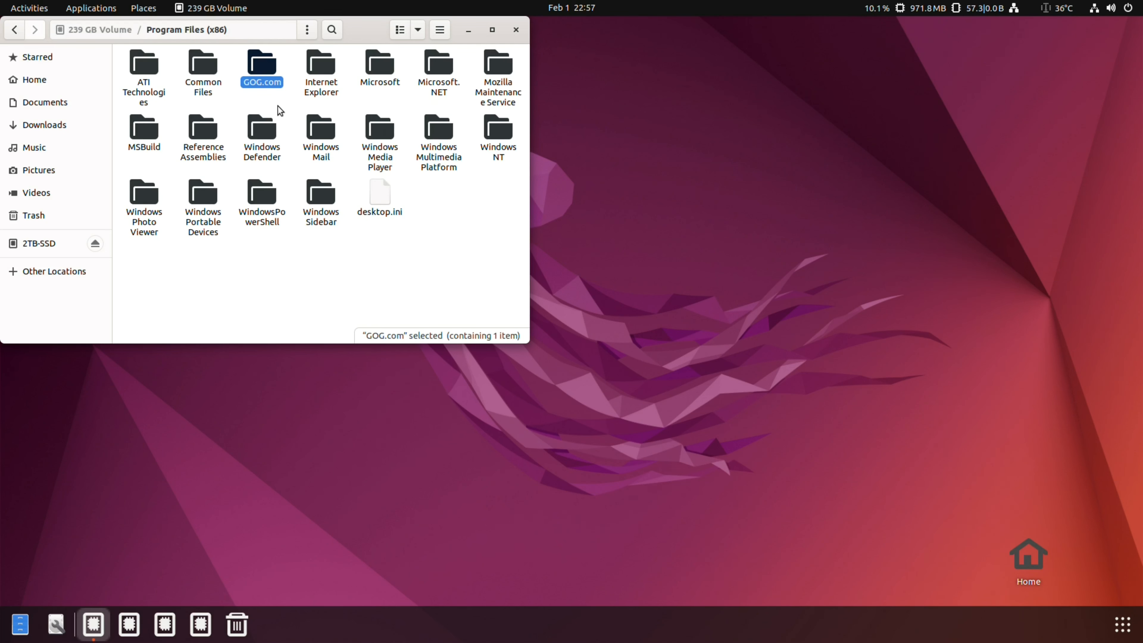
mouse_move(277, 112)
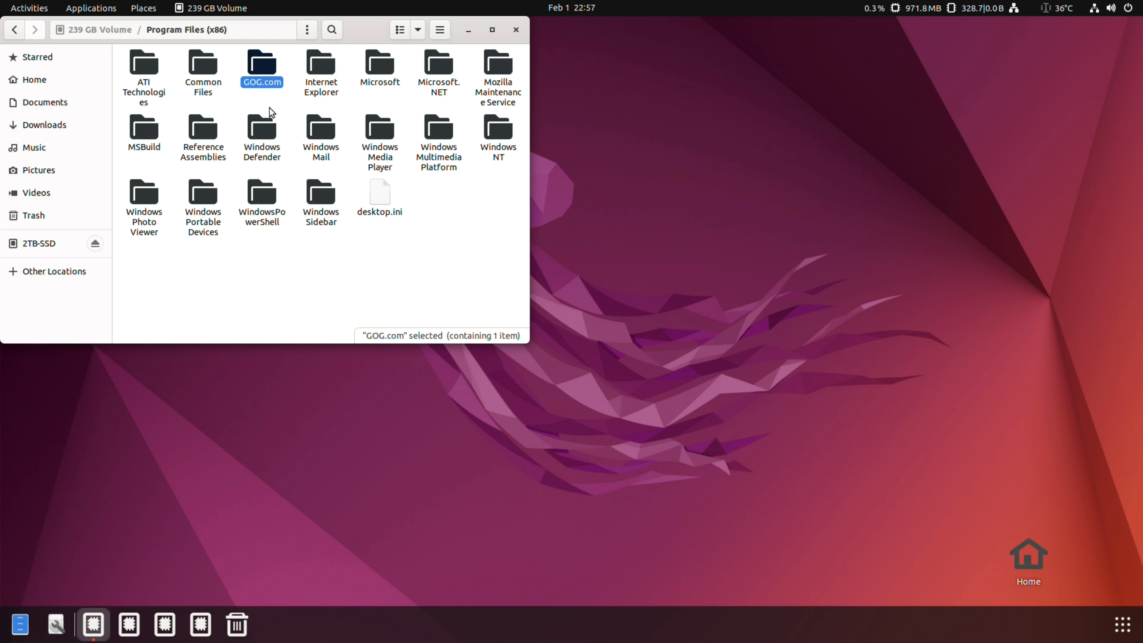
mouse_move(275, 129)
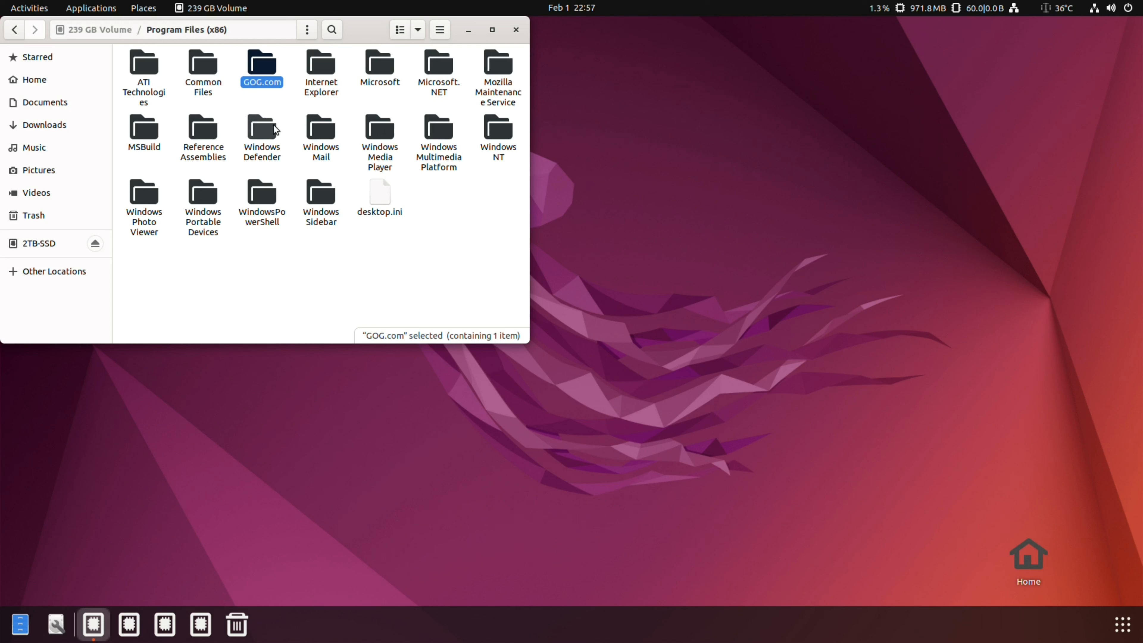
mouse_move(94, 29)
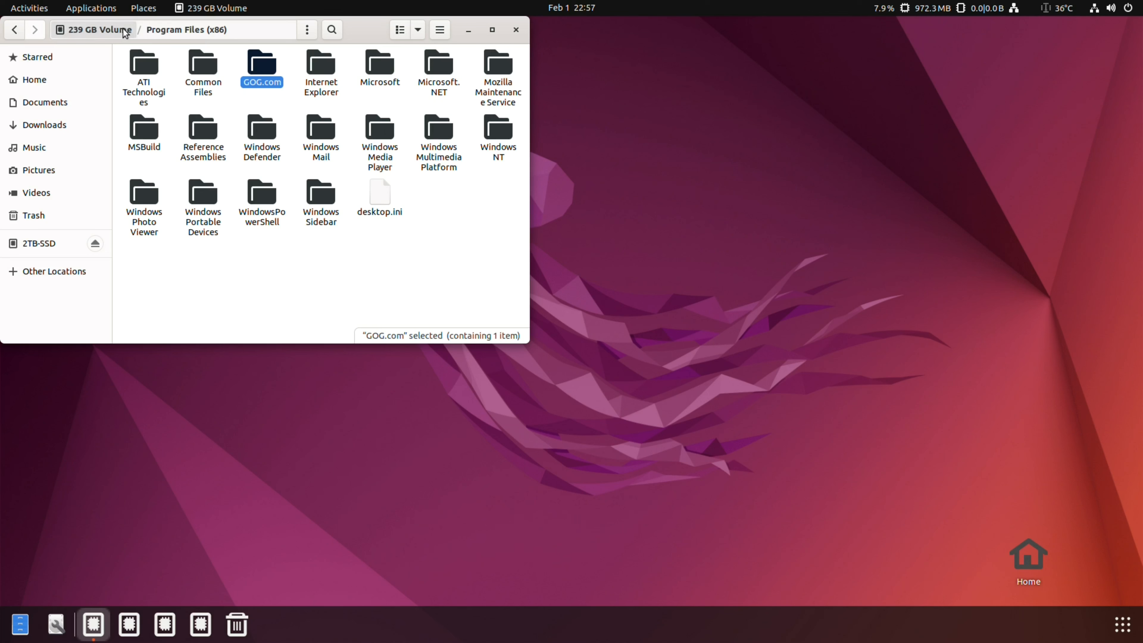
left_click(95, 29)
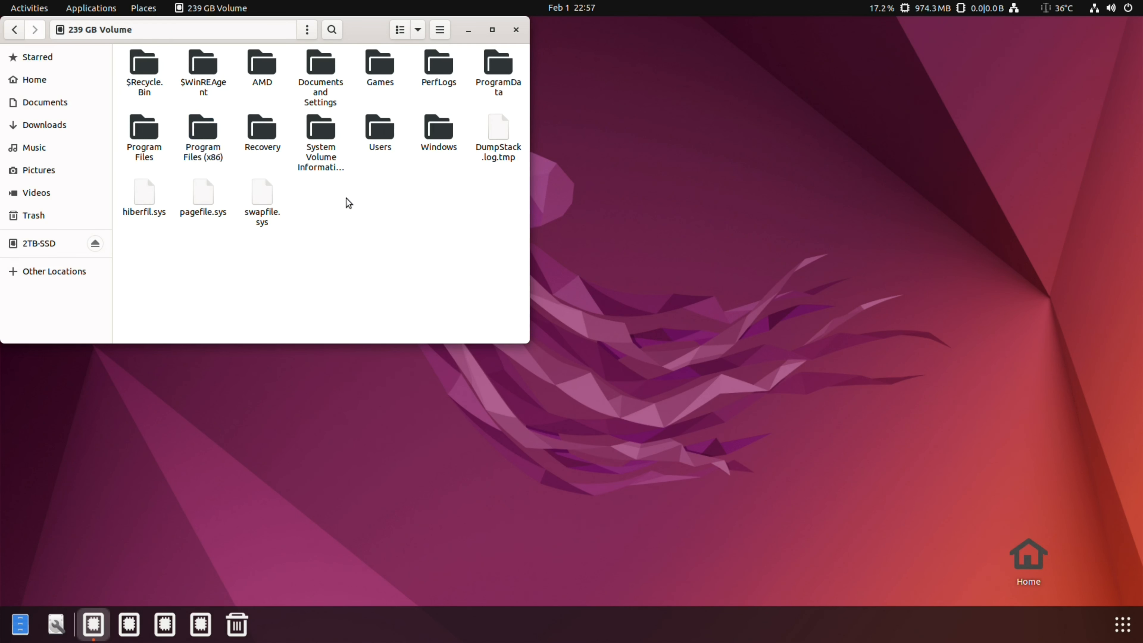
mouse_move(368, 83)
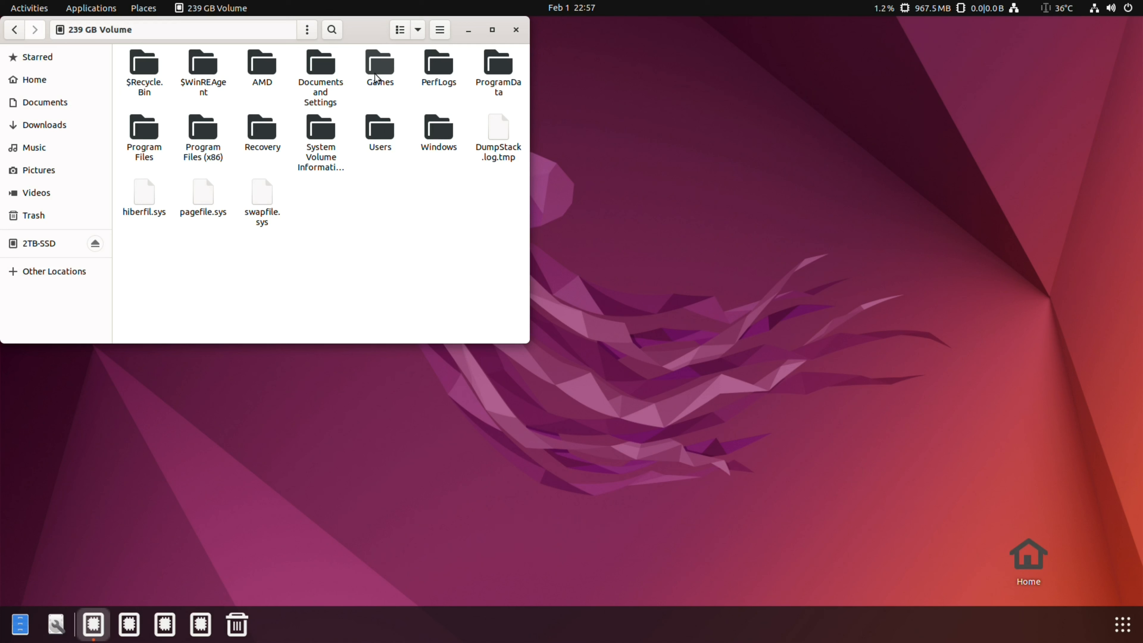
mouse_move(421, 159)
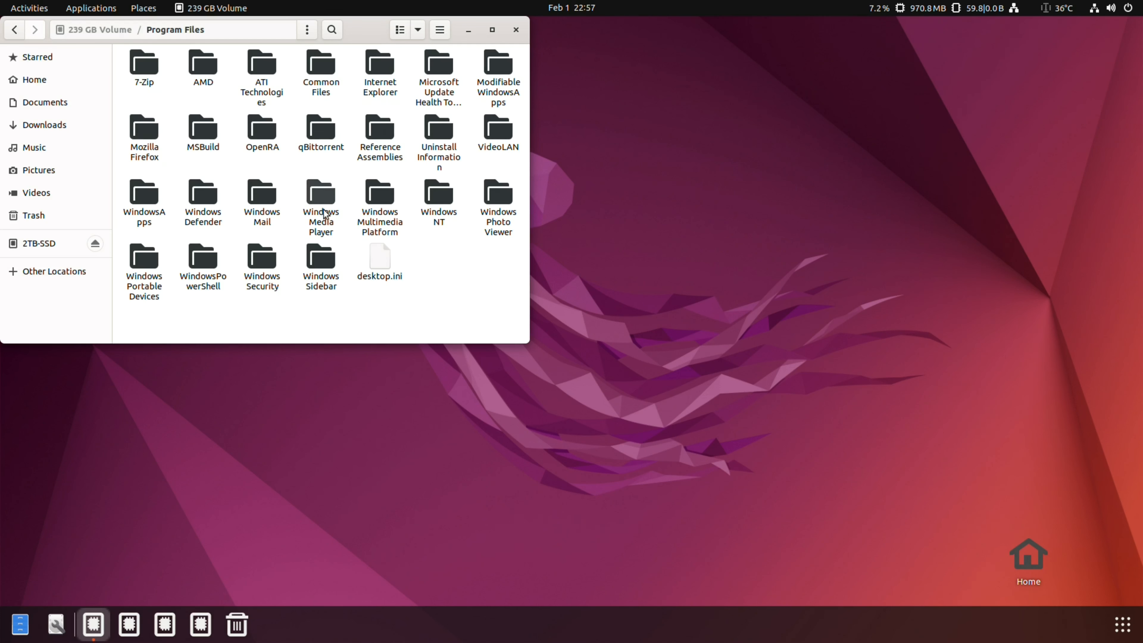
mouse_move(445, 274)
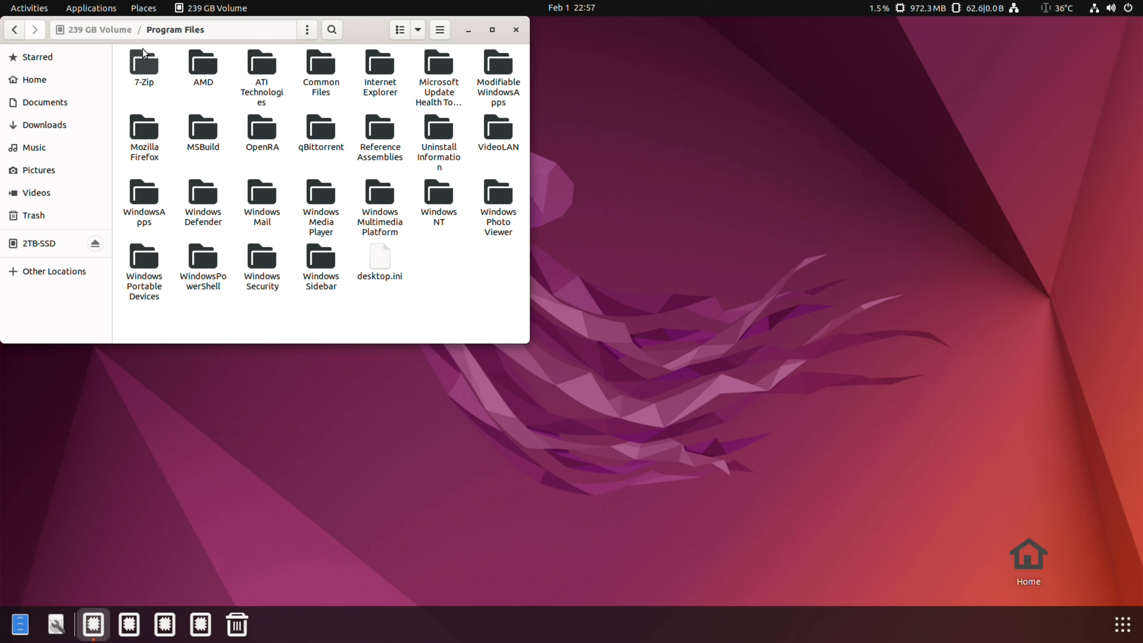
- Return to the volume's top level and reopen Program Files (x86)
left_click(13, 30)
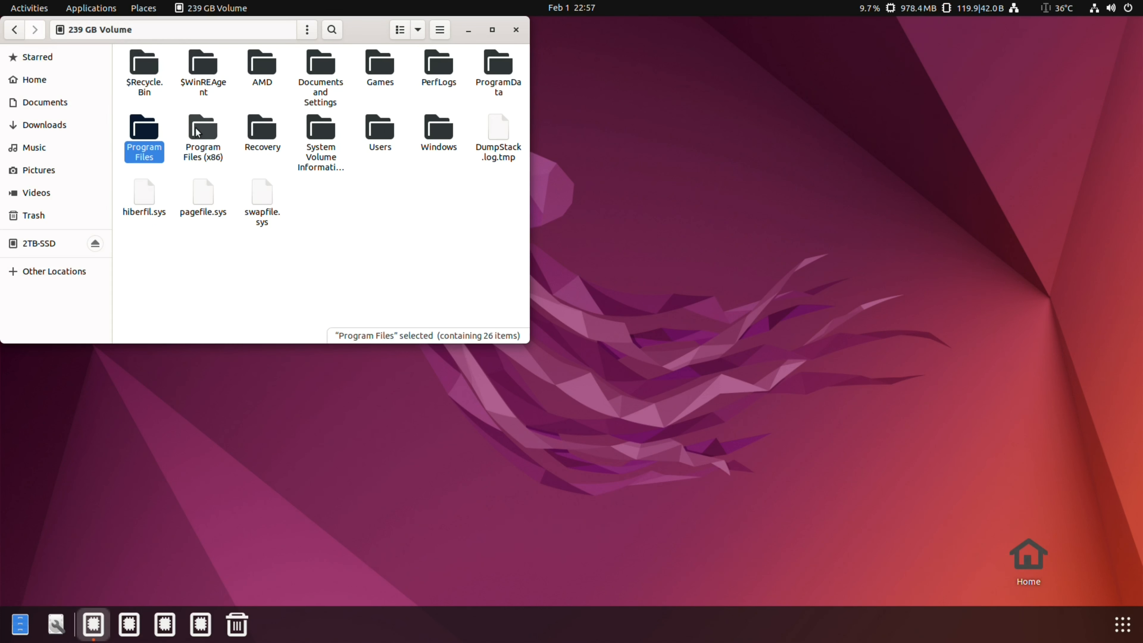
double_click(202, 131)
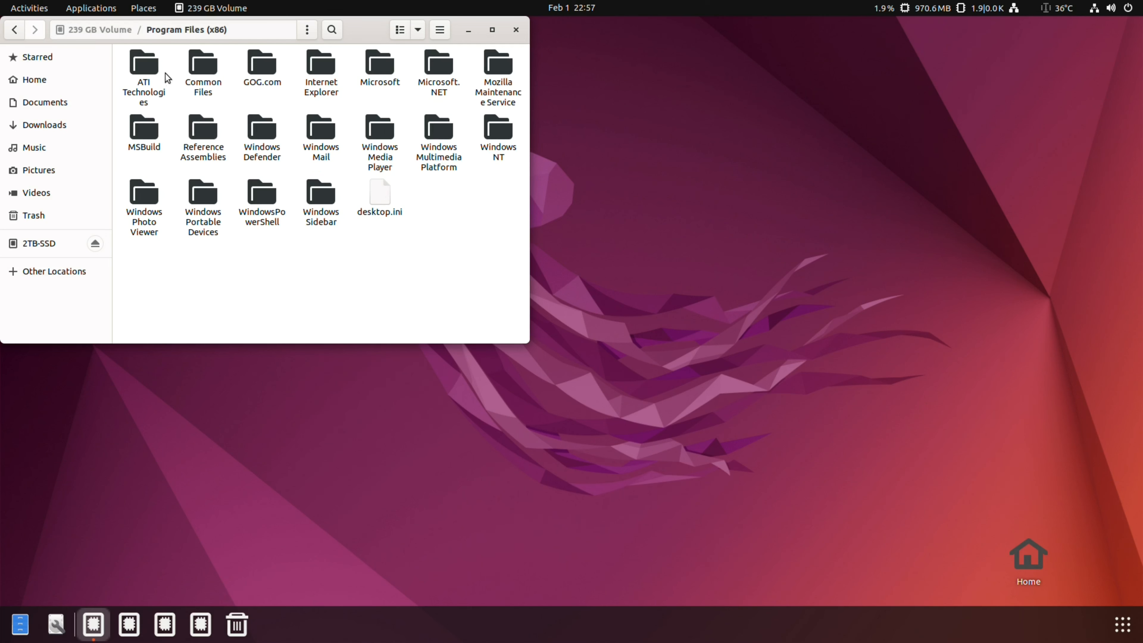